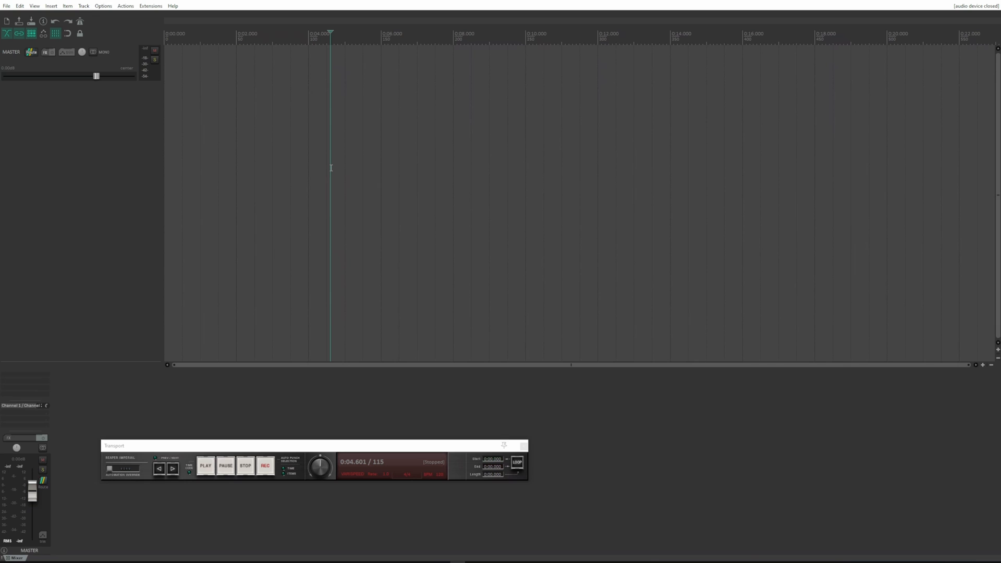
Step: Move the edit cursor to about 6.7 seconds in the empty arrange view
click(406, 214)
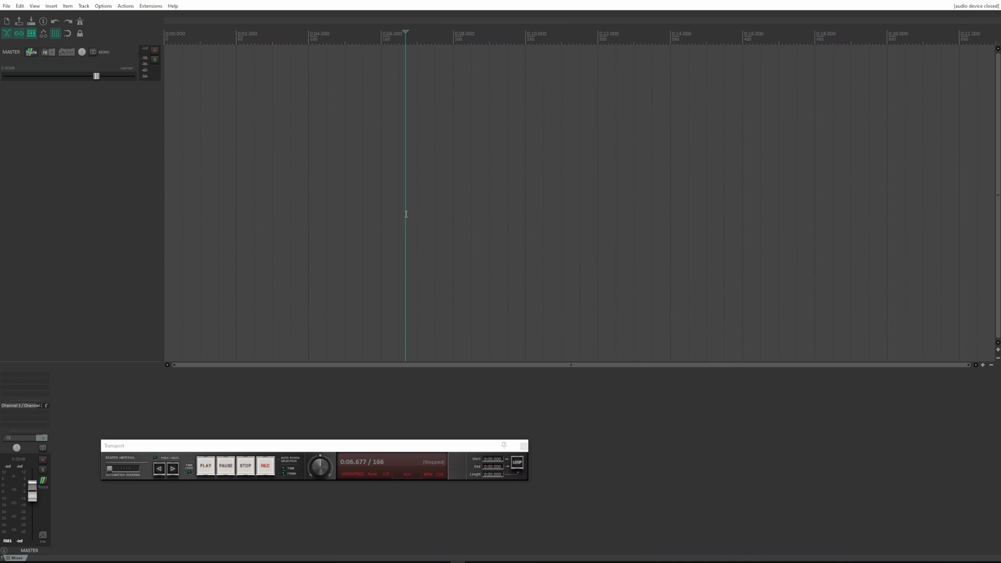
Step: Browse ReaPack packages filtered by 'torm' to find the plugin export script
click(151, 6)
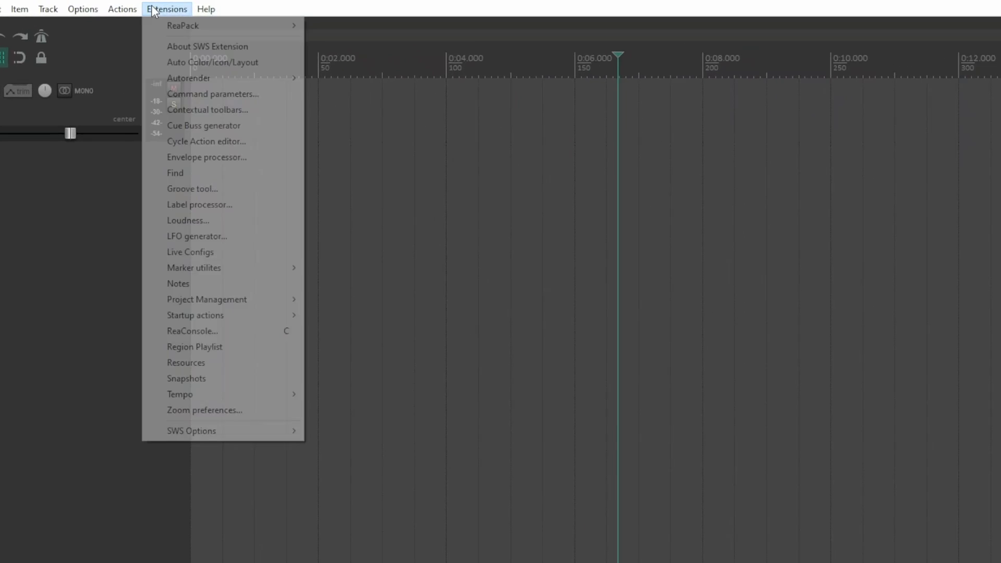
mouse_move(196, 30)
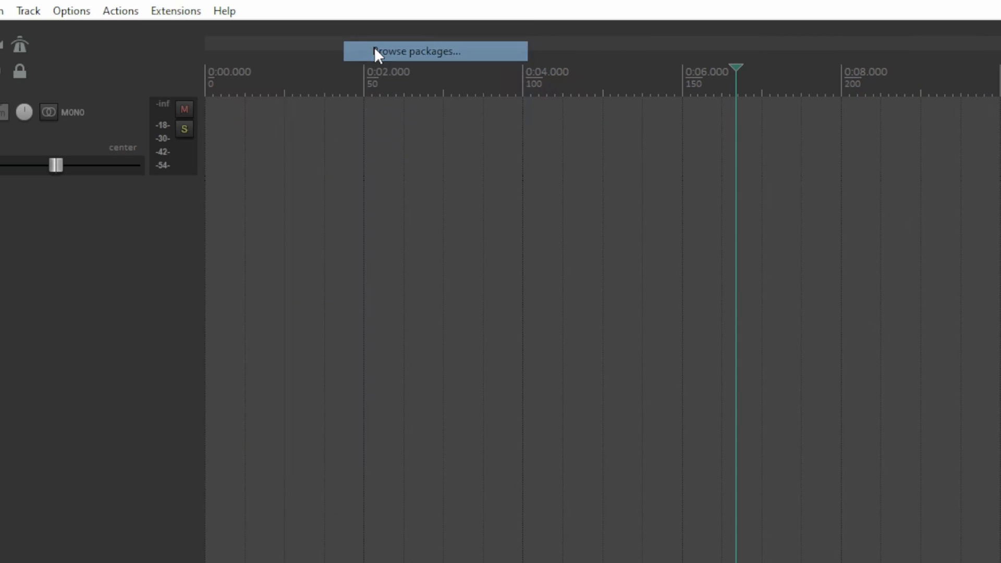
click(417, 51)
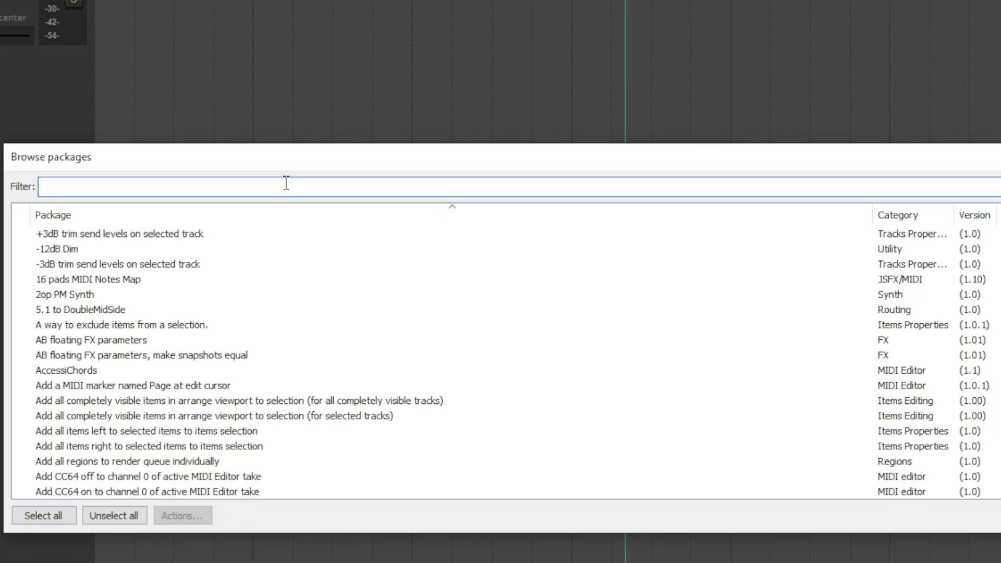
text(torm)
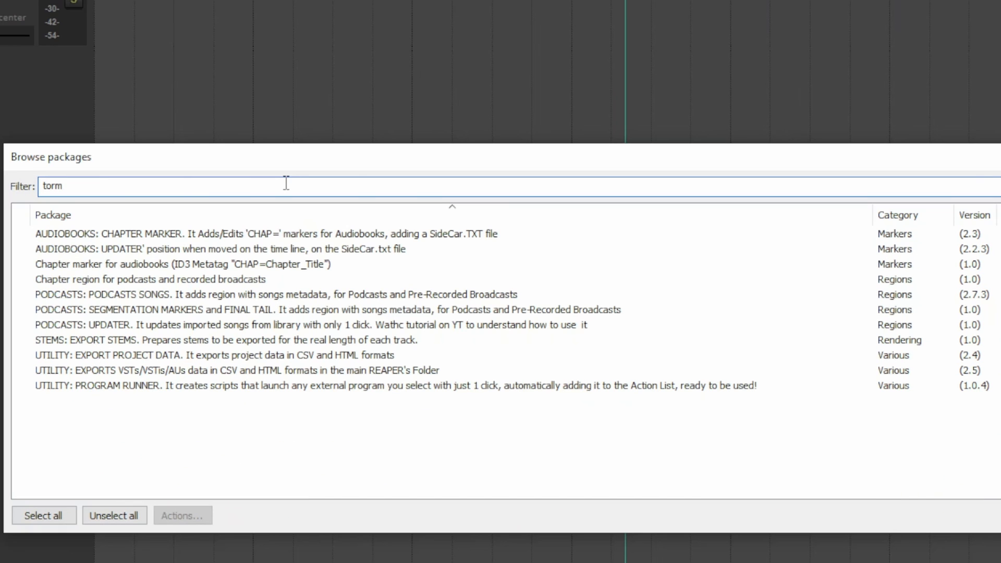
mouse_move(128, 367)
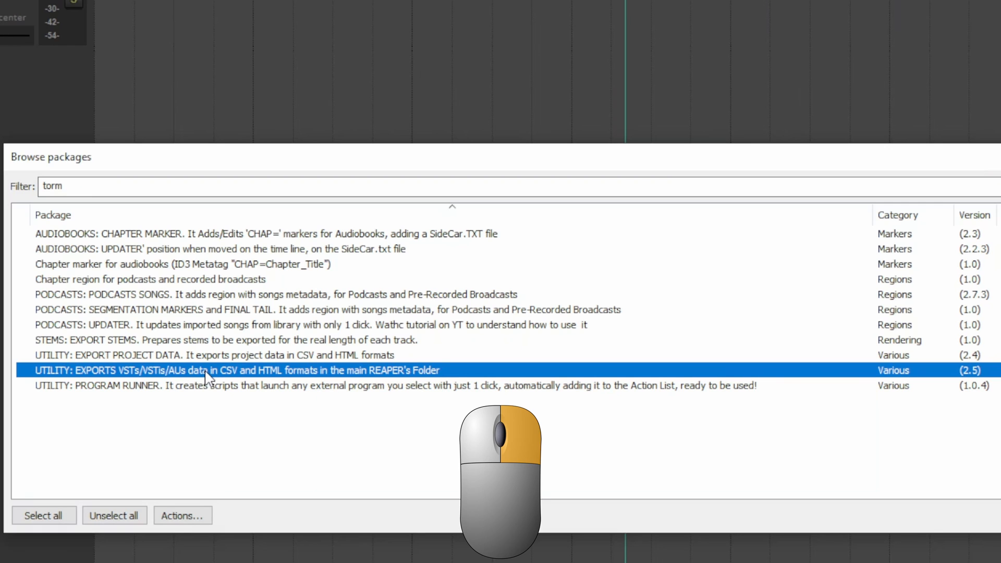
Step: Install version 2.5 of the VSTs/VSTis/AUs export package and acknowledge the report
right_click(211, 370)
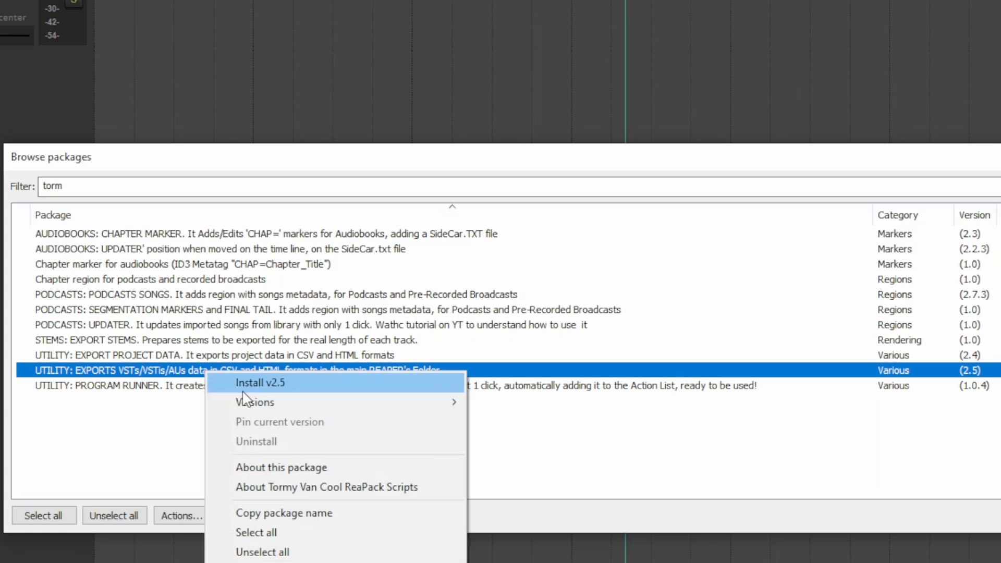
mouse_move(254, 403)
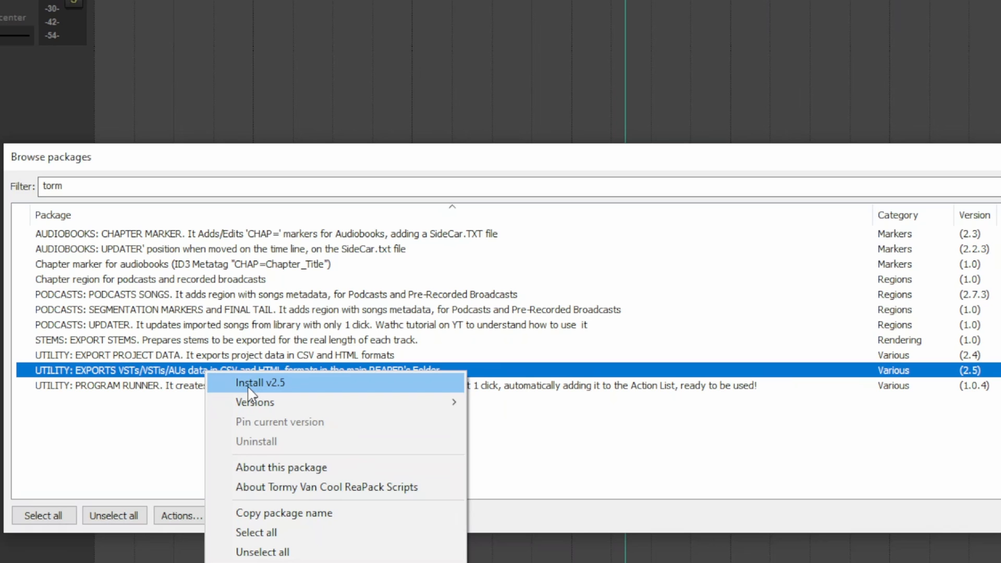
click(260, 383)
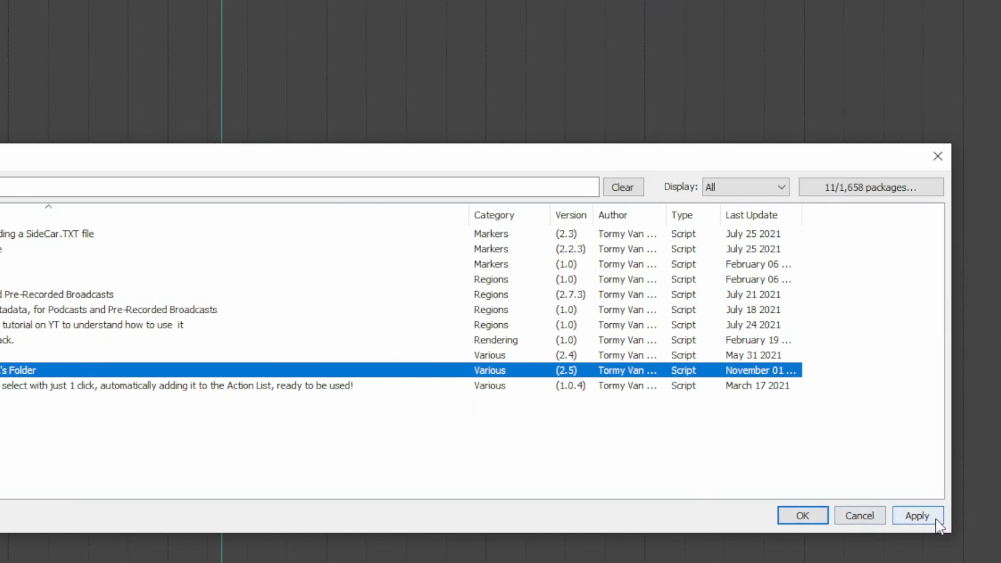
click(918, 515)
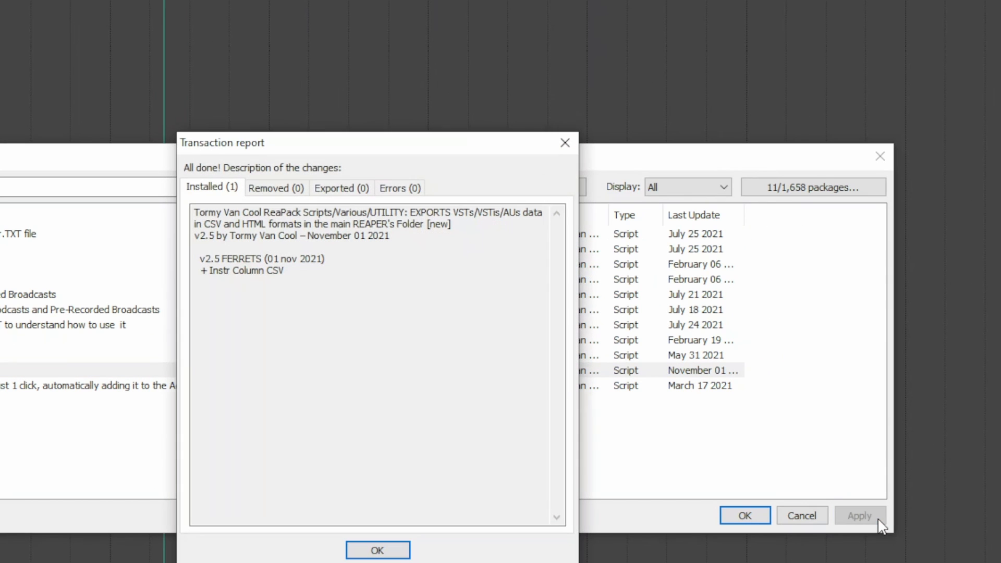
mouse_move(378, 551)
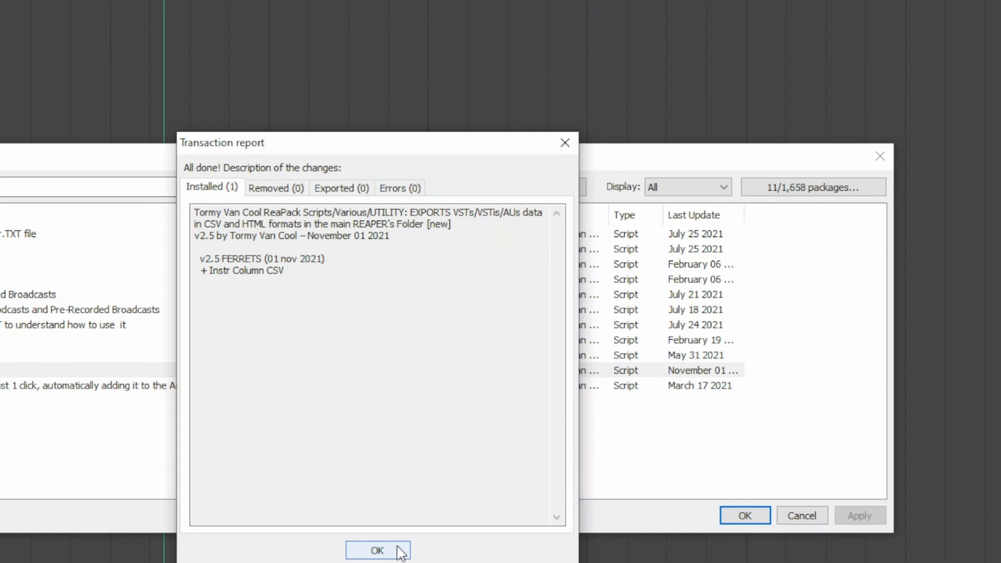
click(378, 550)
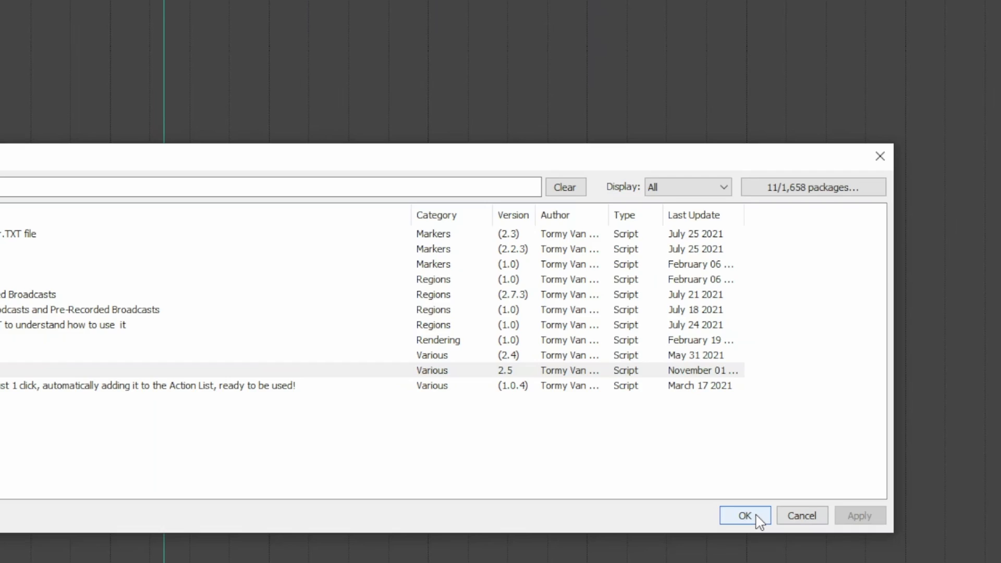
Step: Run TommyVanCool_VSTs-VSTis-Extractor.lua from the action list filtered by 'tormy van cool'
click(744, 515)
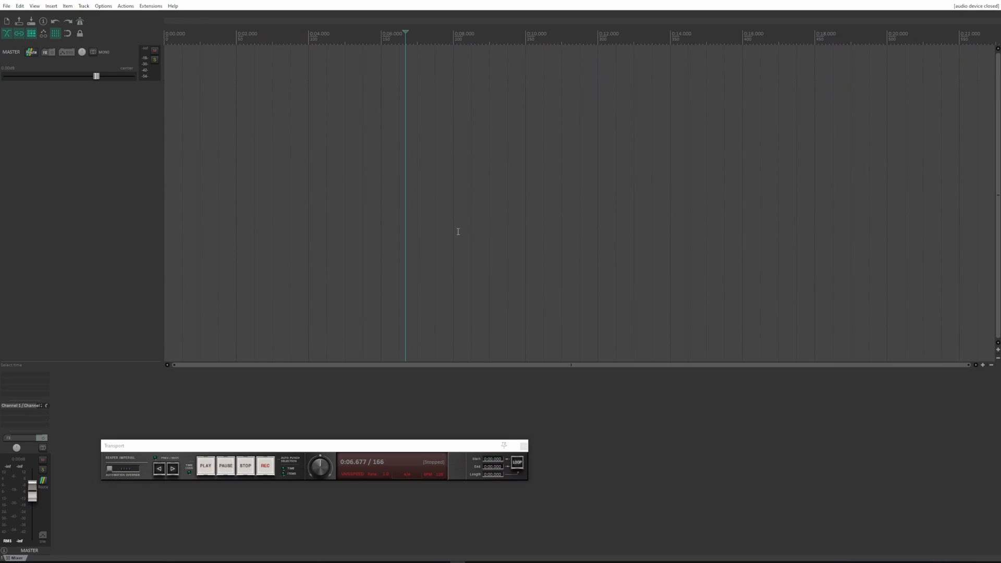
mouse_move(177, 125)
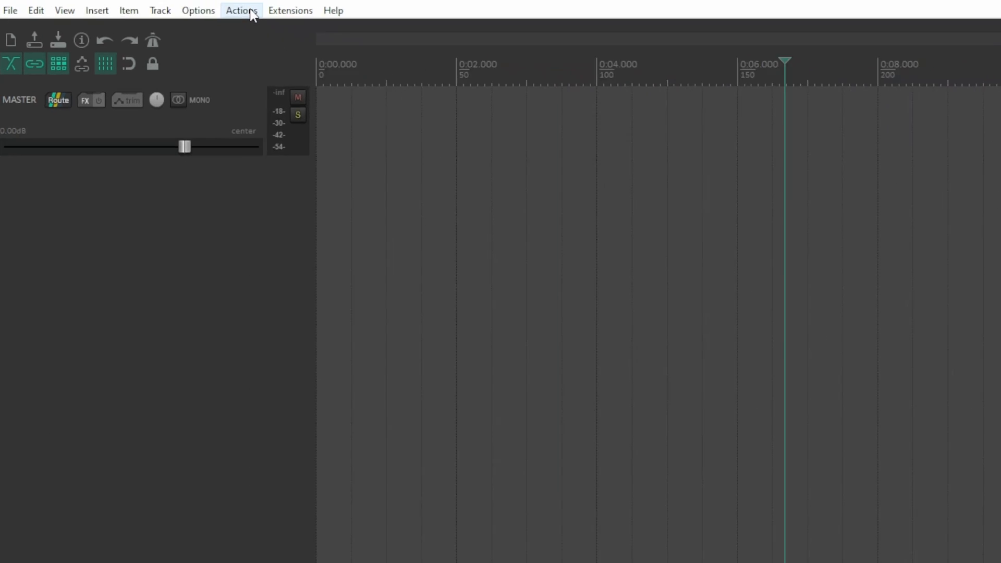
click(241, 10)
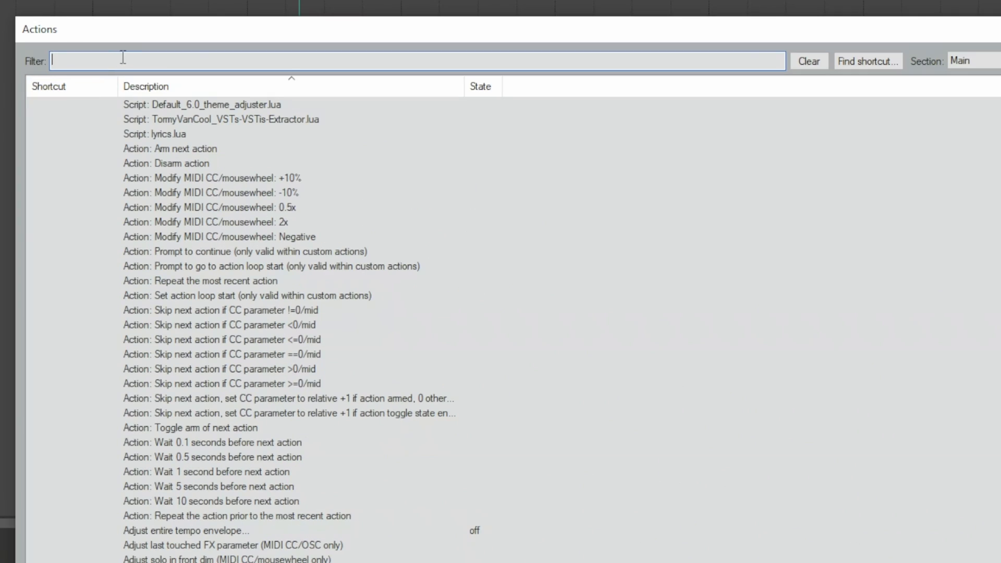
text(tormy van cool)
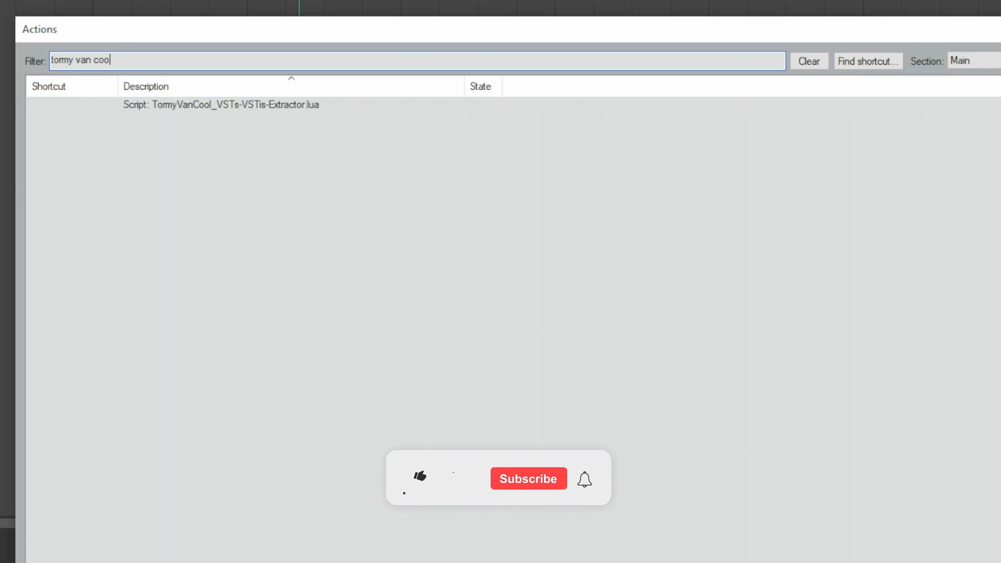
click(527, 479)
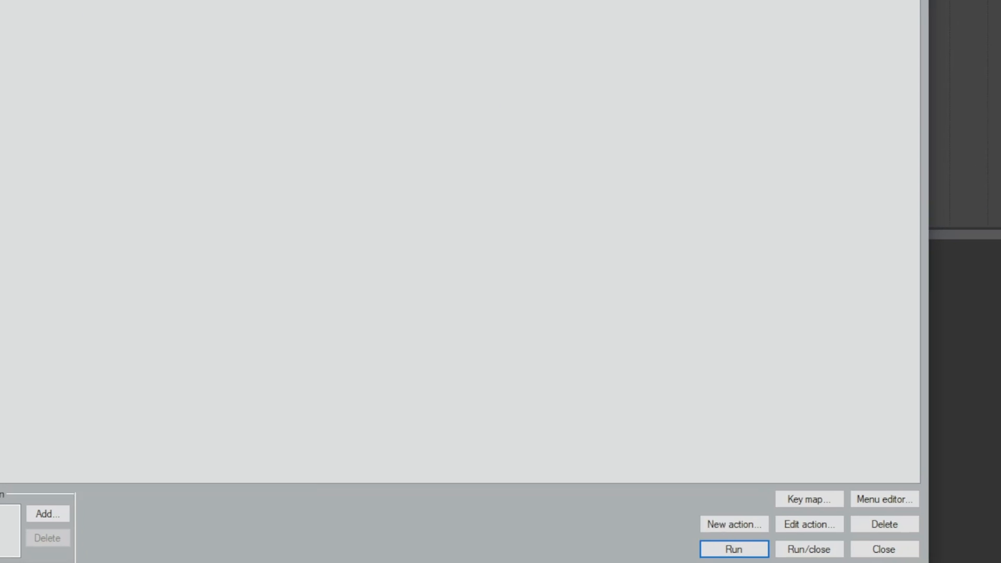
click(734, 550)
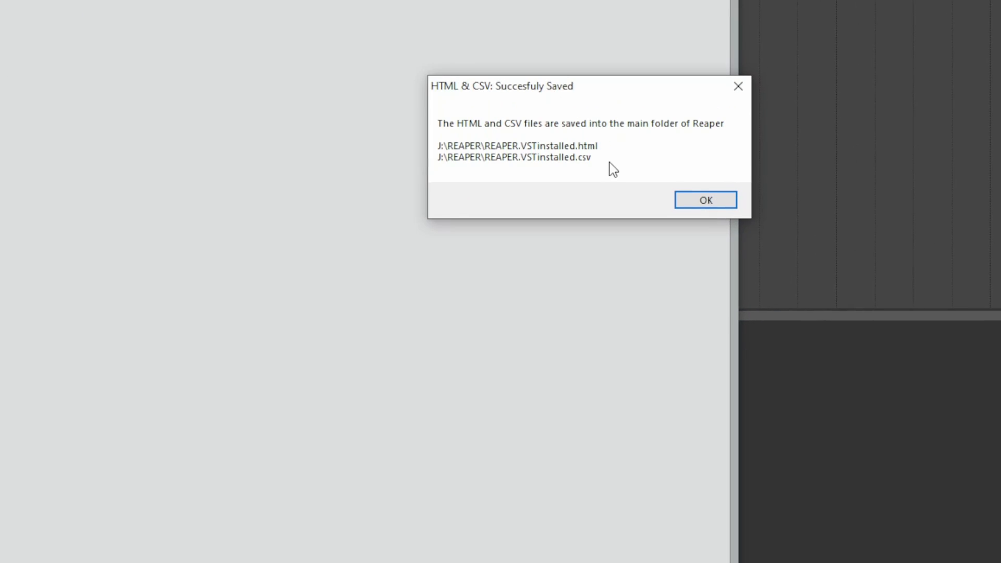
mouse_move(517, 153)
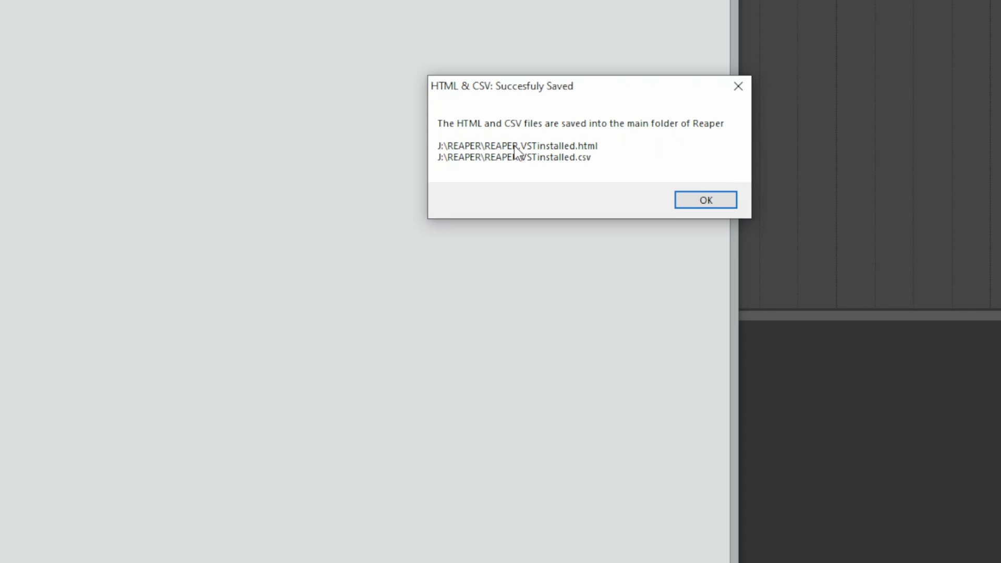
mouse_move(689, 186)
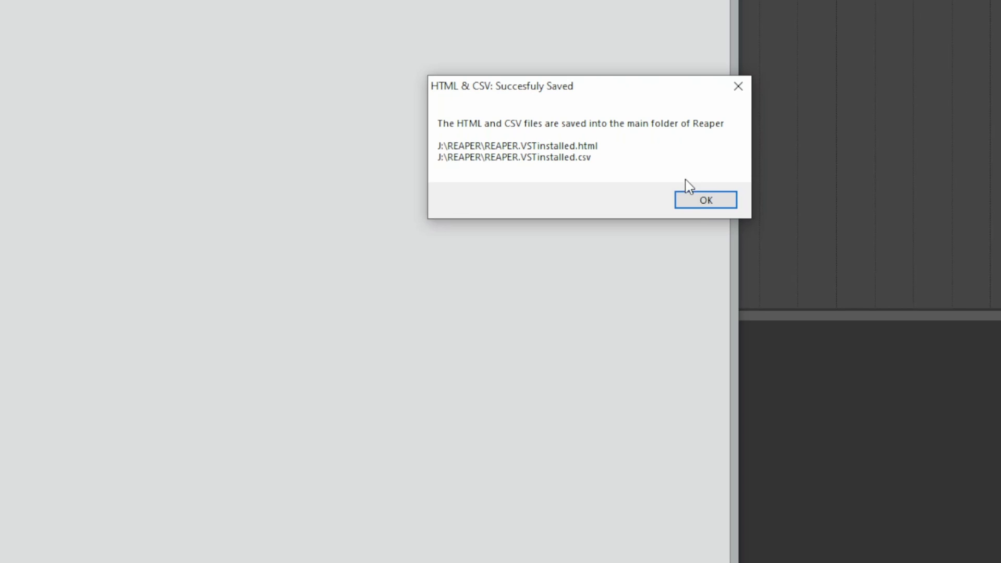
Step: Open REAPER.VSTInstalled.csv from the REAPER folder as an Excel spreadsheet
click(706, 201)
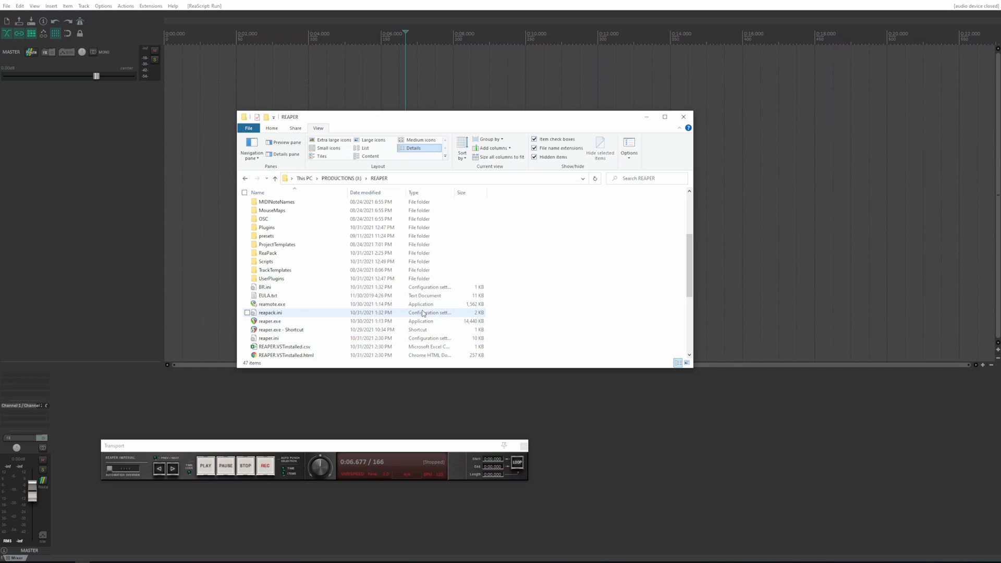
mouse_move(429, 312)
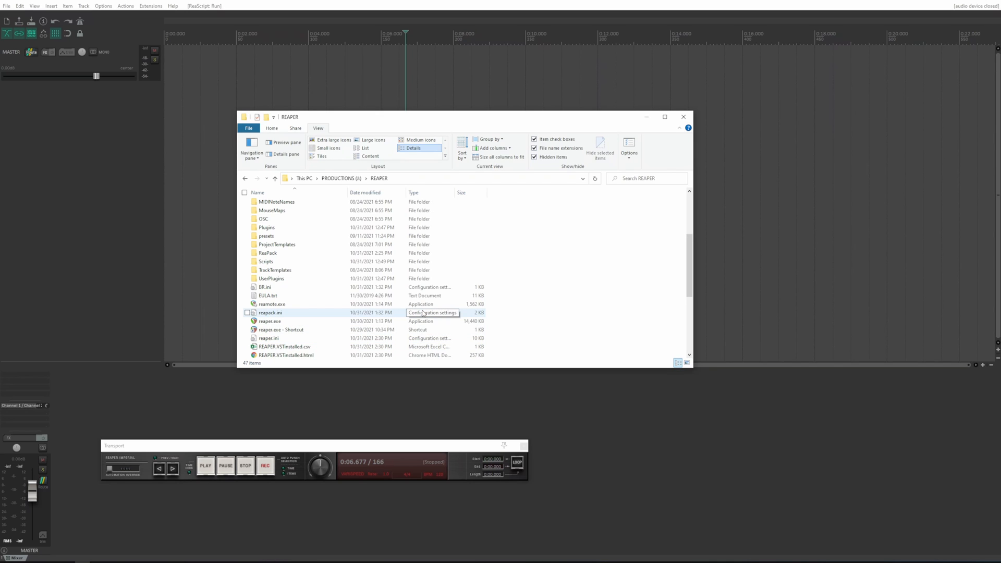
scroll(down, 3)
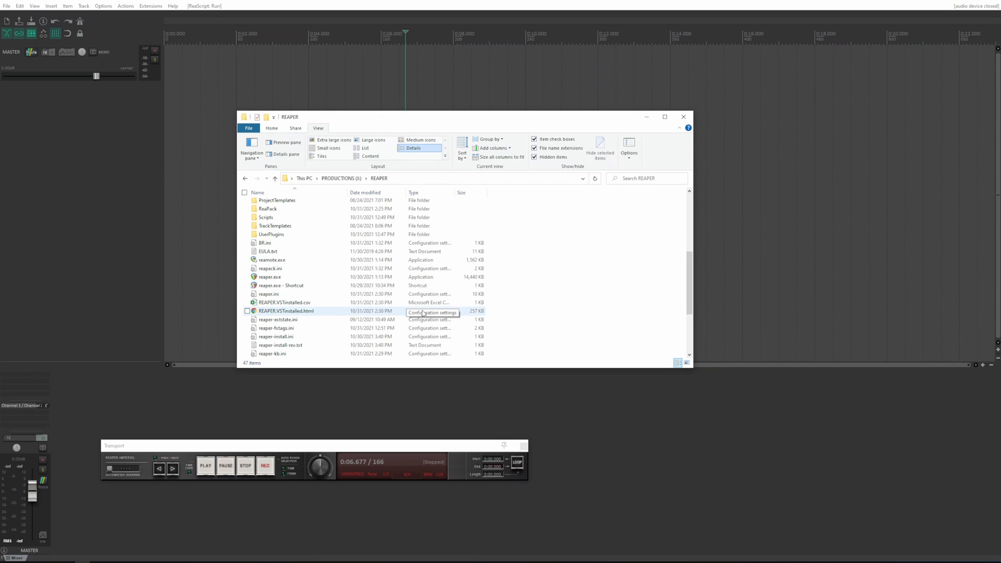
click(284, 302)
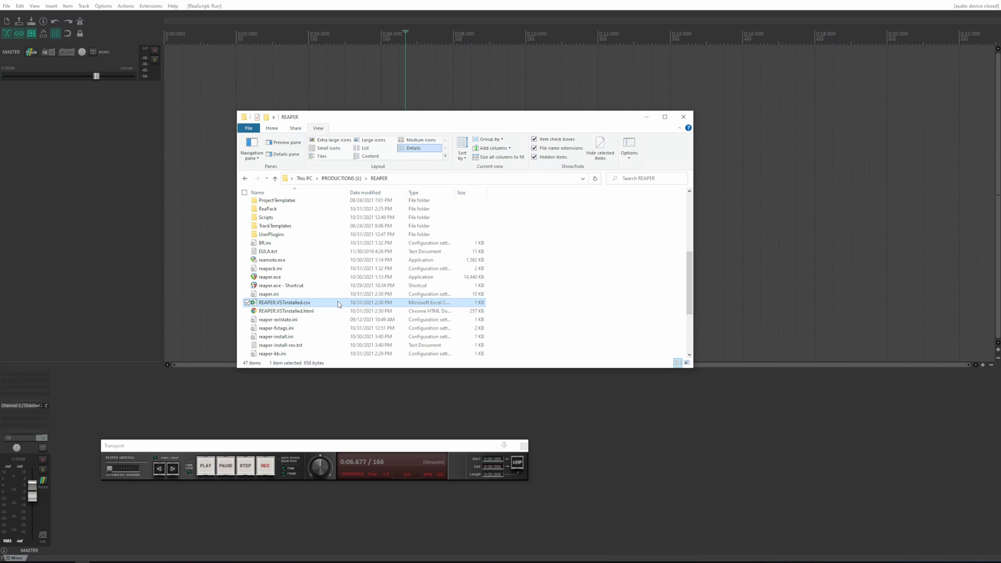
double_click(284, 303)
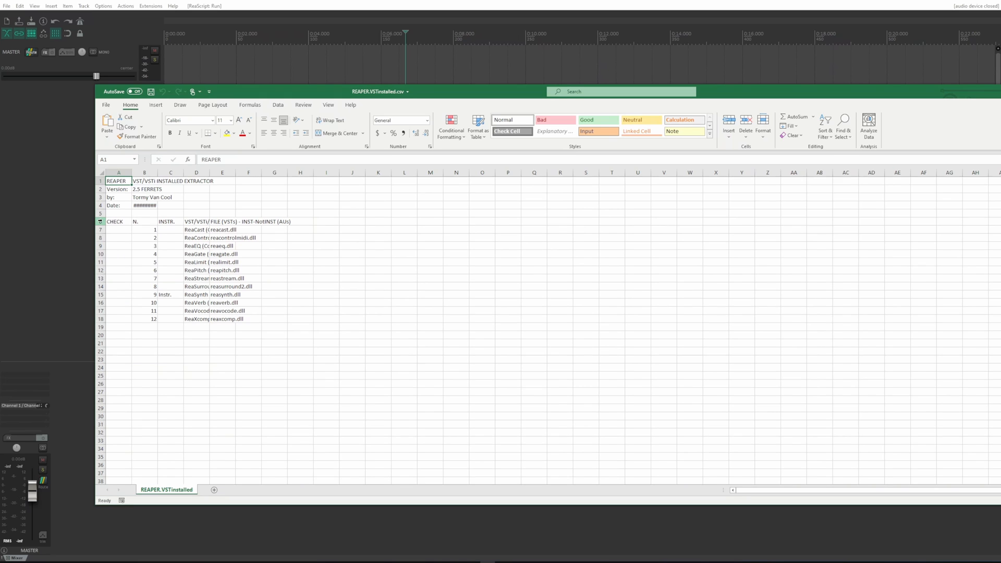
Step: Filter the plugin list's INSTR. column to show only Instr. rows
click(118, 221)
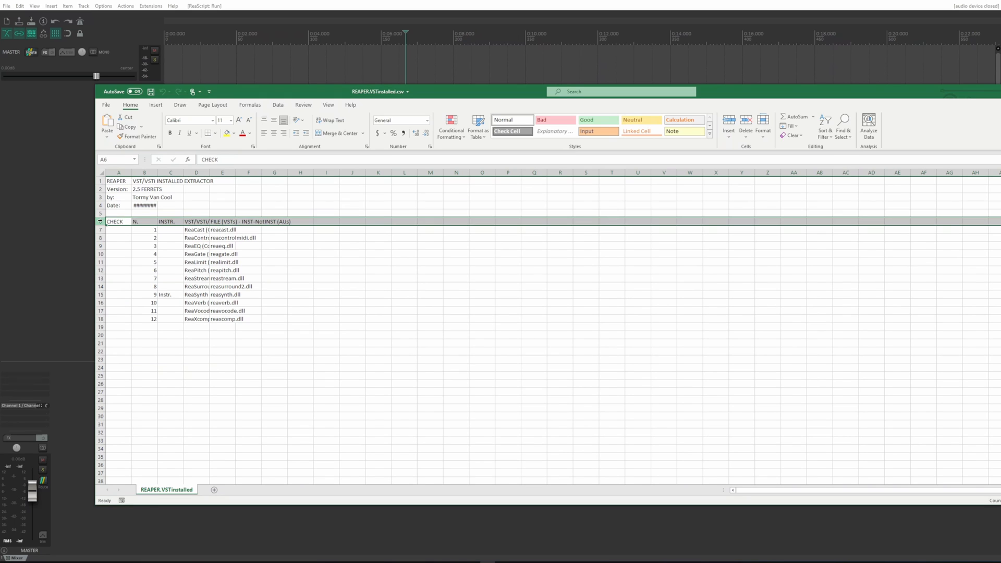
mouse_move(844, 129)
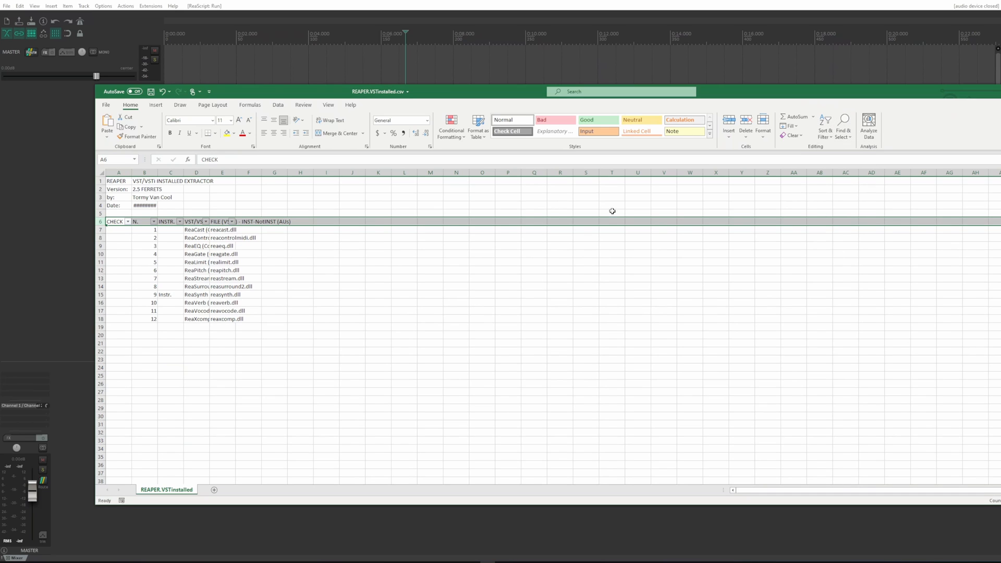
mouse_move(157, 170)
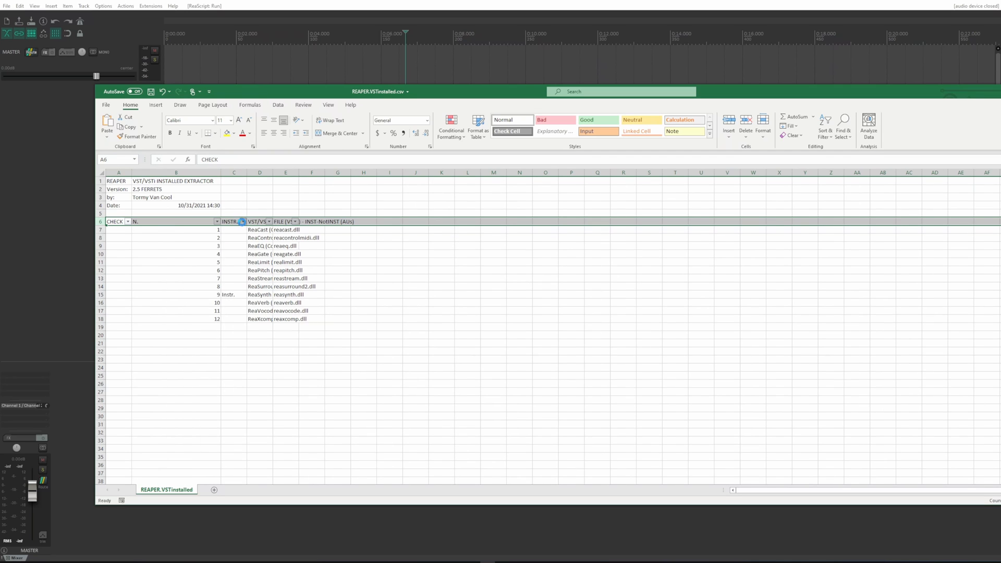
click(241, 221)
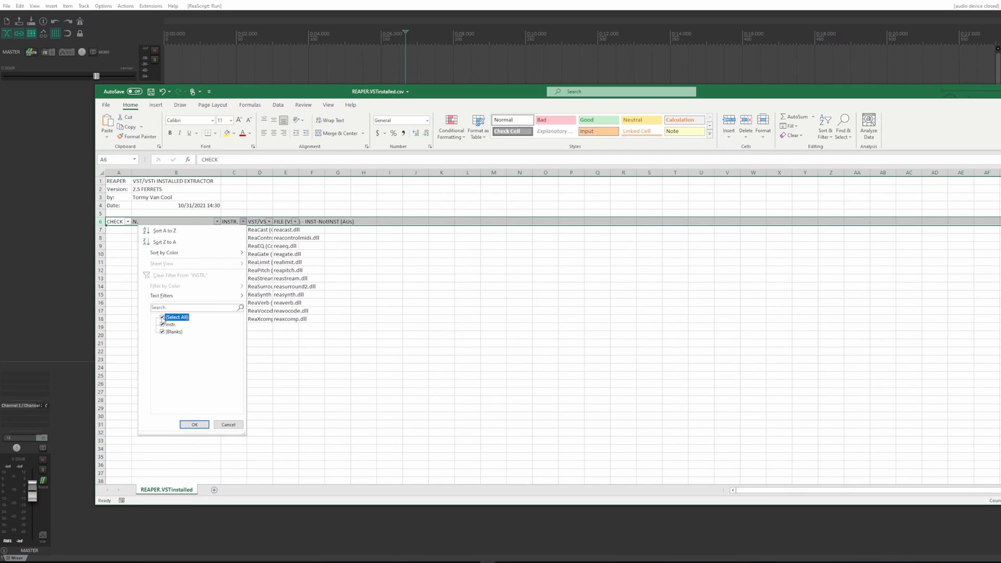
click(170, 325)
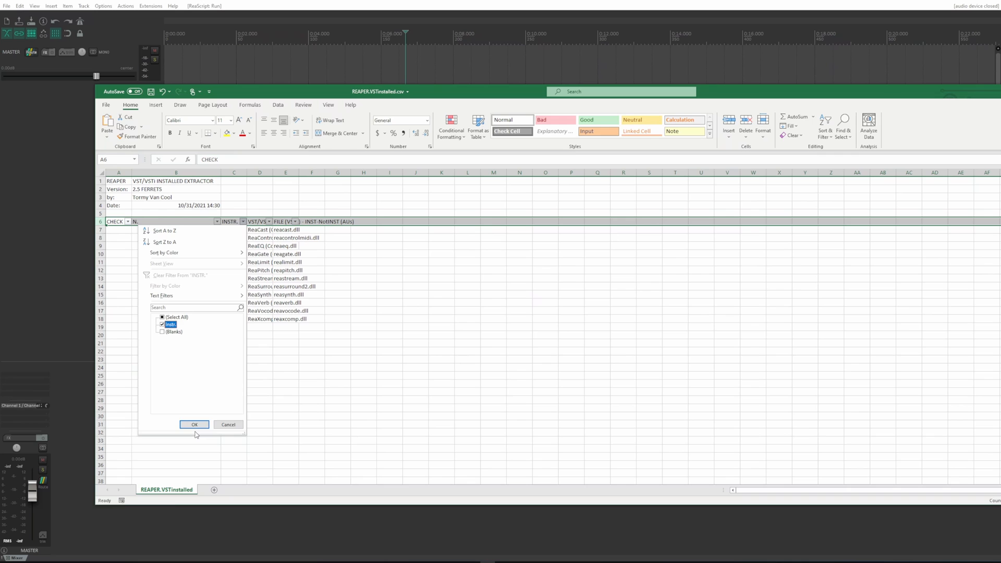
click(194, 424)
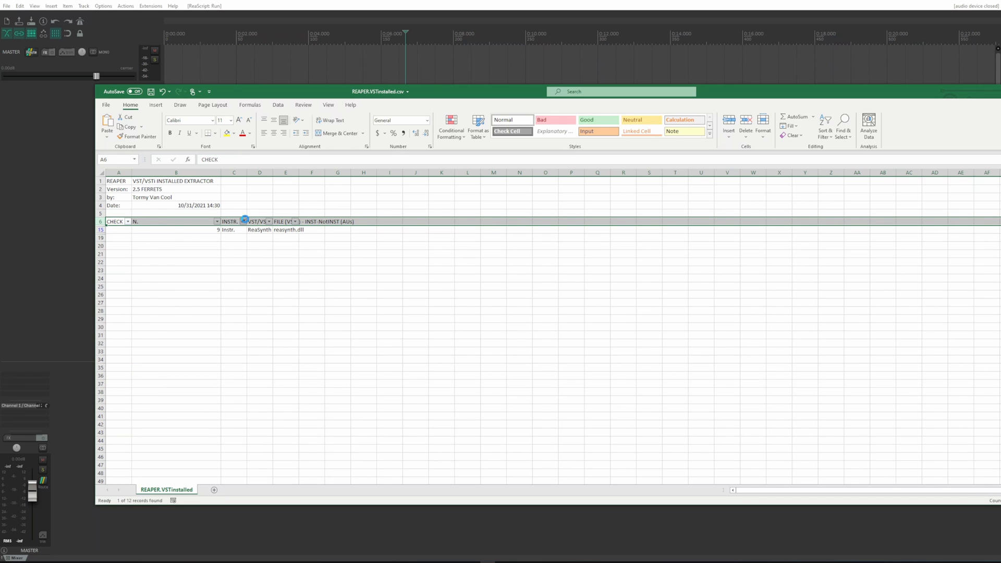
Step: Switch the INSTR. filter to blank, non-instrument rows
click(244, 222)
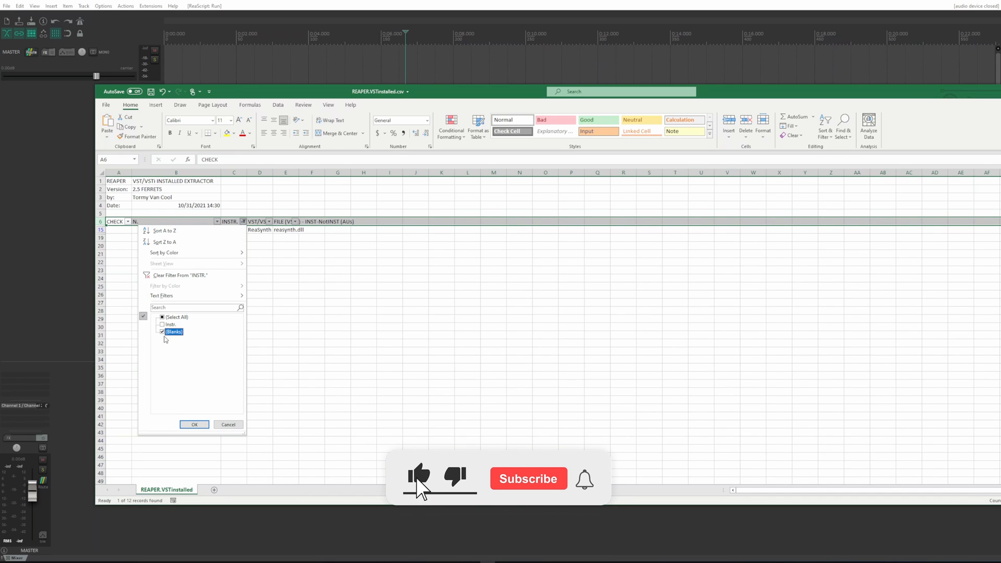
click(194, 425)
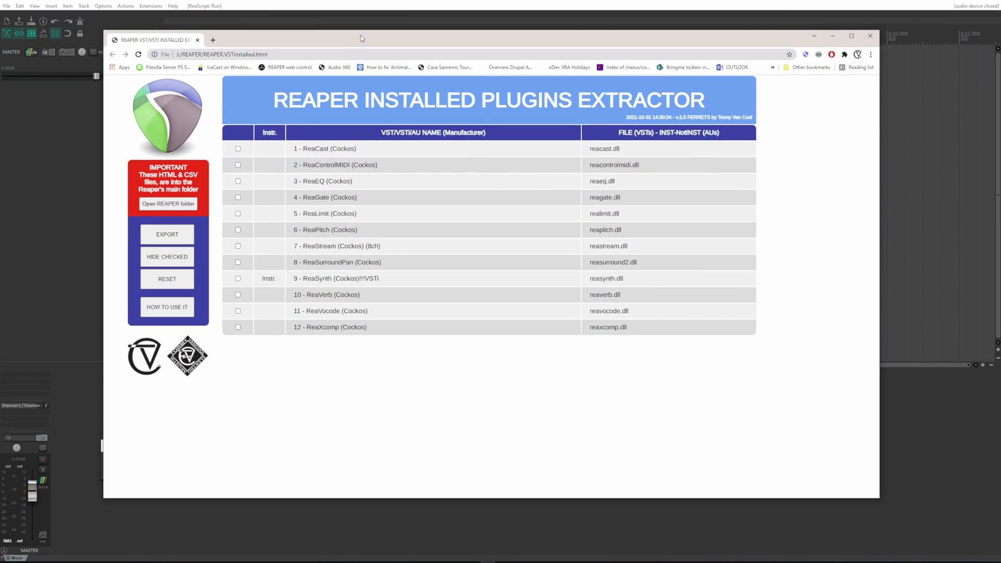
mouse_move(426, 103)
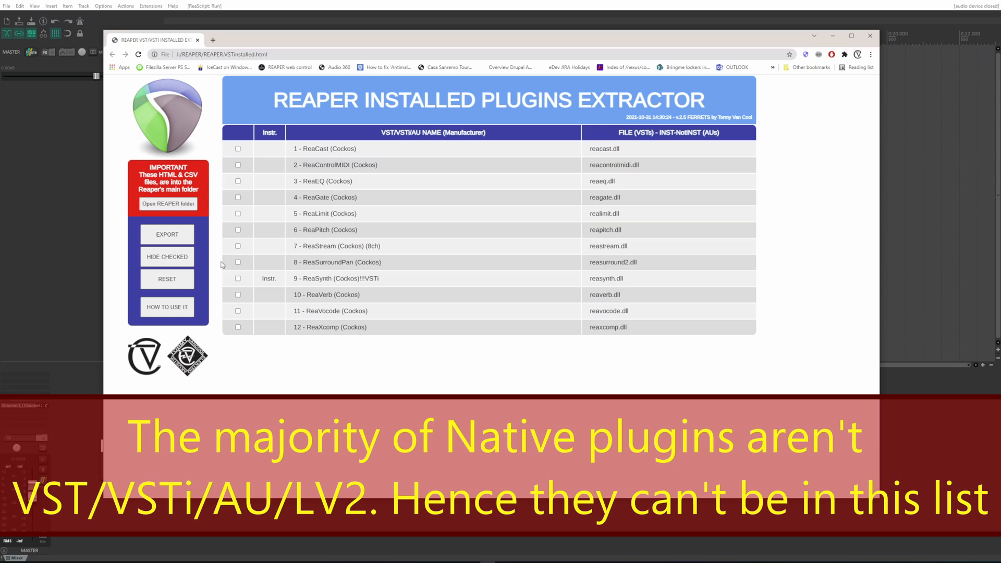
mouse_move(228, 241)
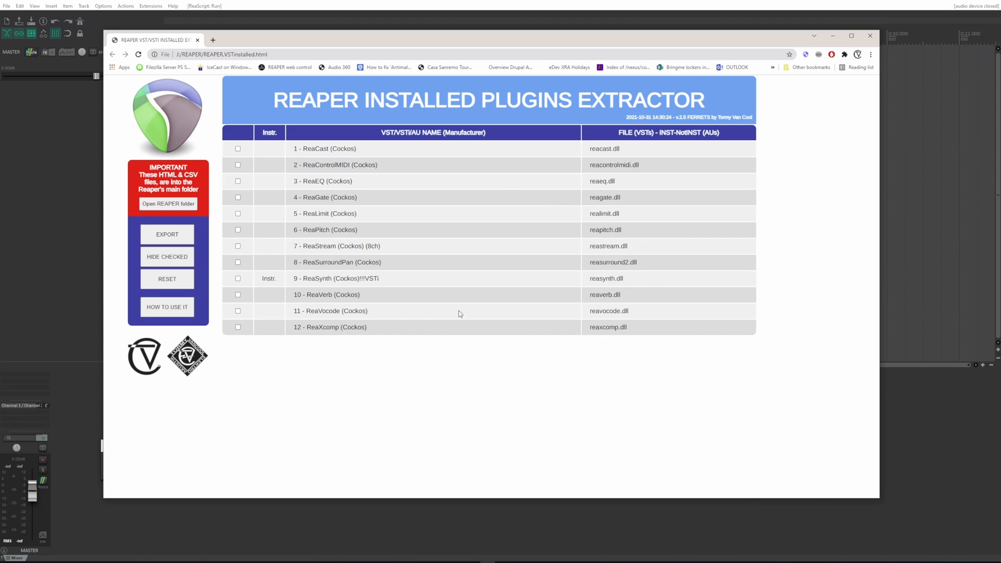
mouse_move(240, 177)
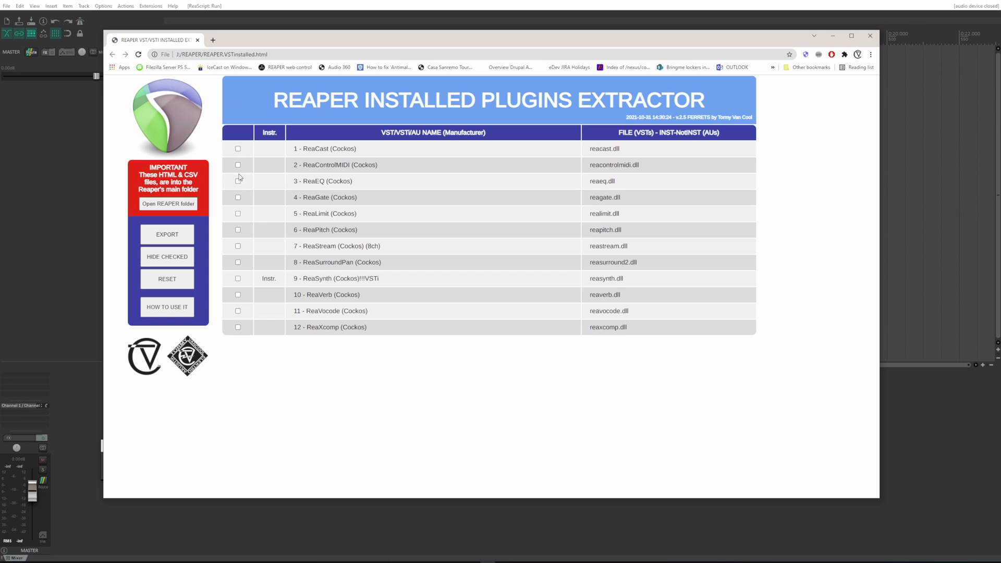
mouse_move(240, 195)
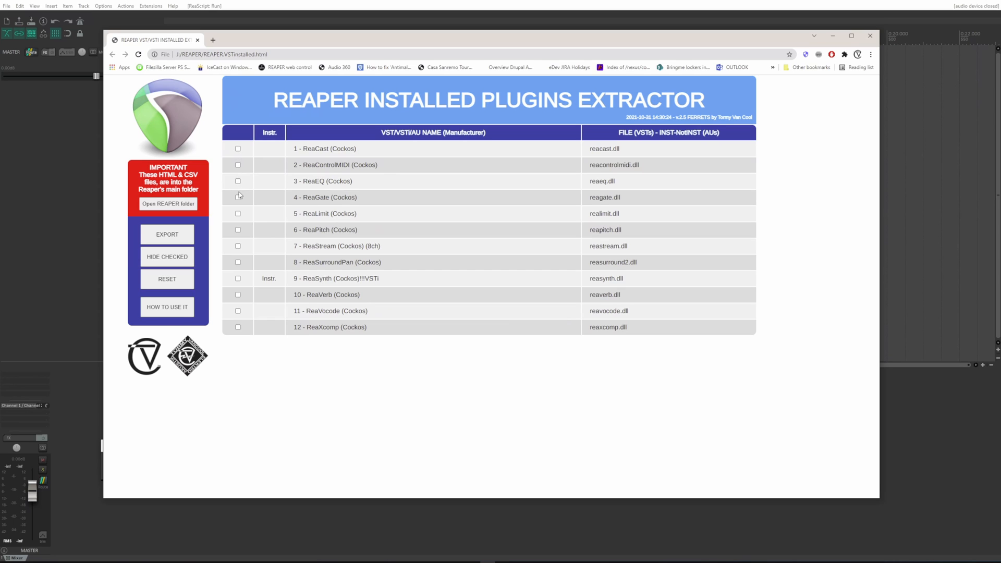
mouse_move(280, 176)
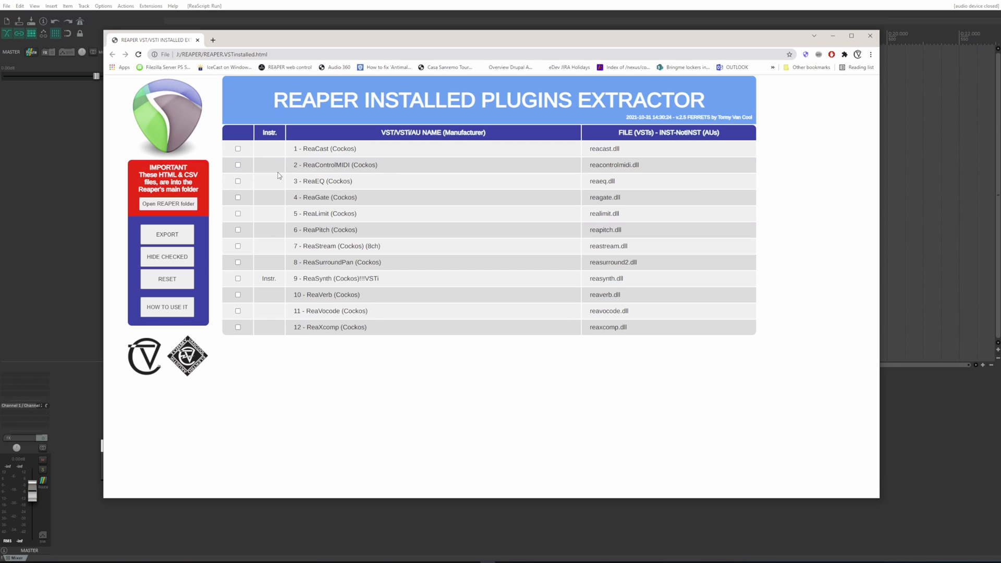
mouse_move(276, 276)
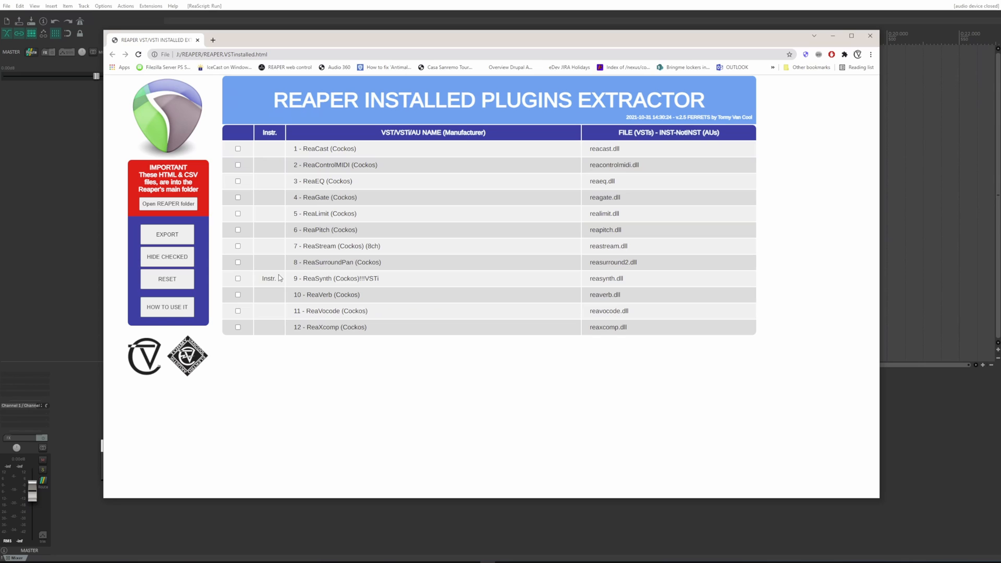
Step: Open REAPER.VSTInstalled.html to review the 12 Cockos plugins with ReaSynth marked Instr
double_click(268, 278)
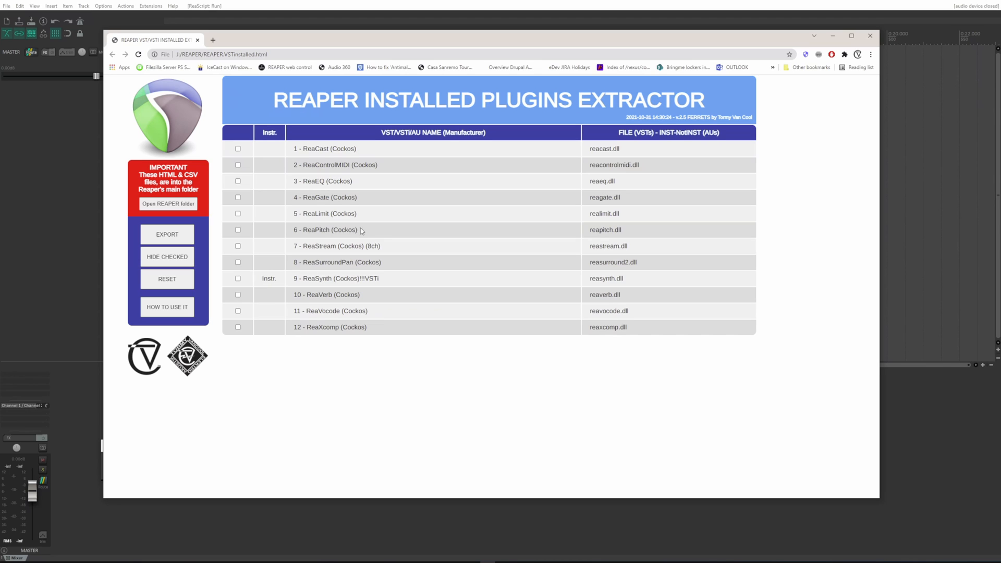
mouse_move(462, 223)
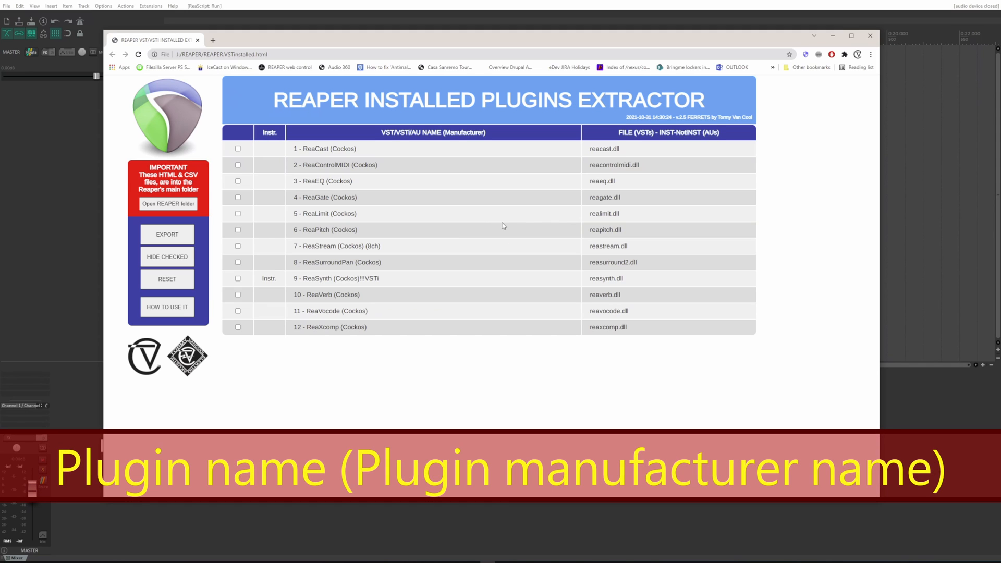
mouse_move(645, 315)
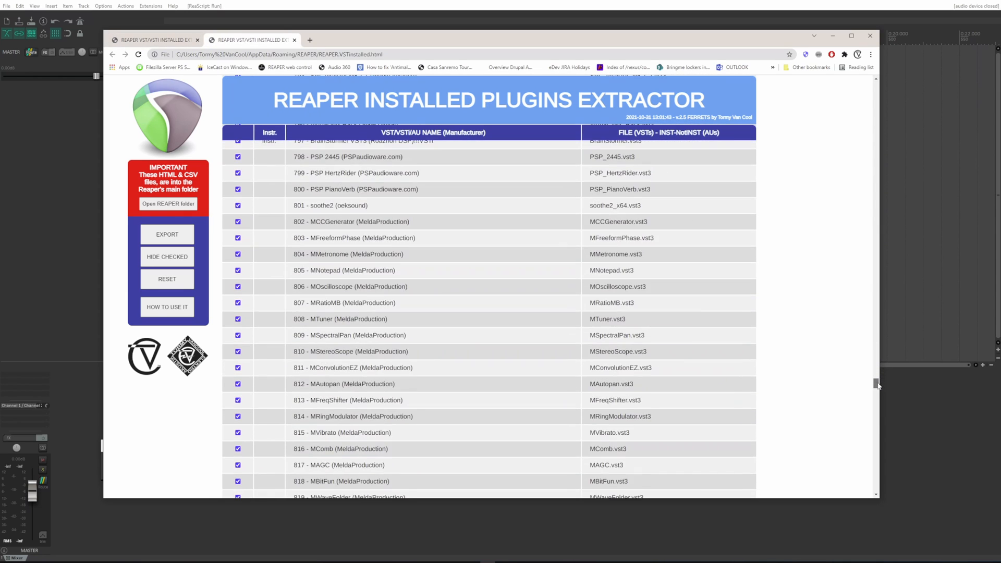
Step: Scroll through the larger ticked plugin list on the second extractor page
scroll(down, 3)
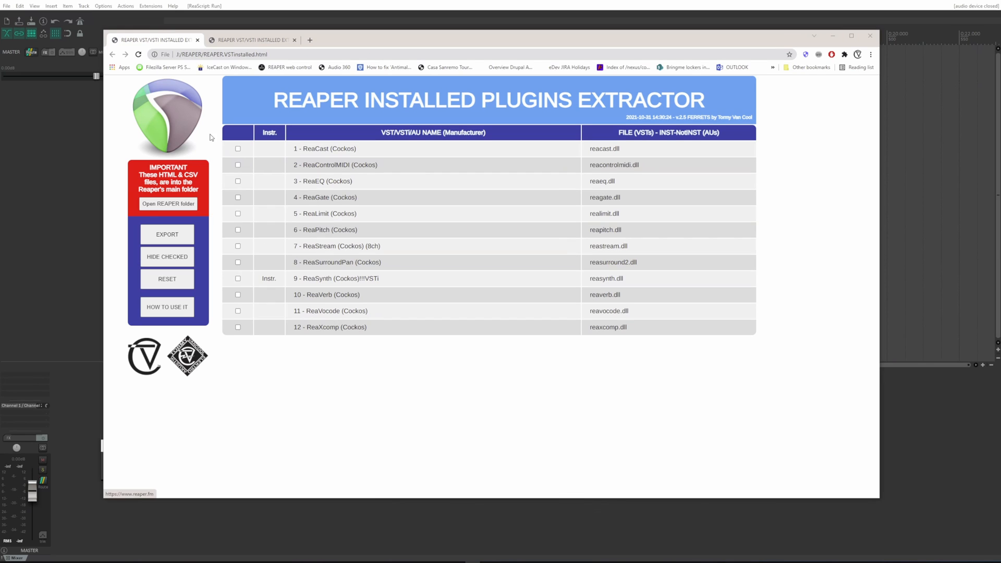
mouse_move(247, 204)
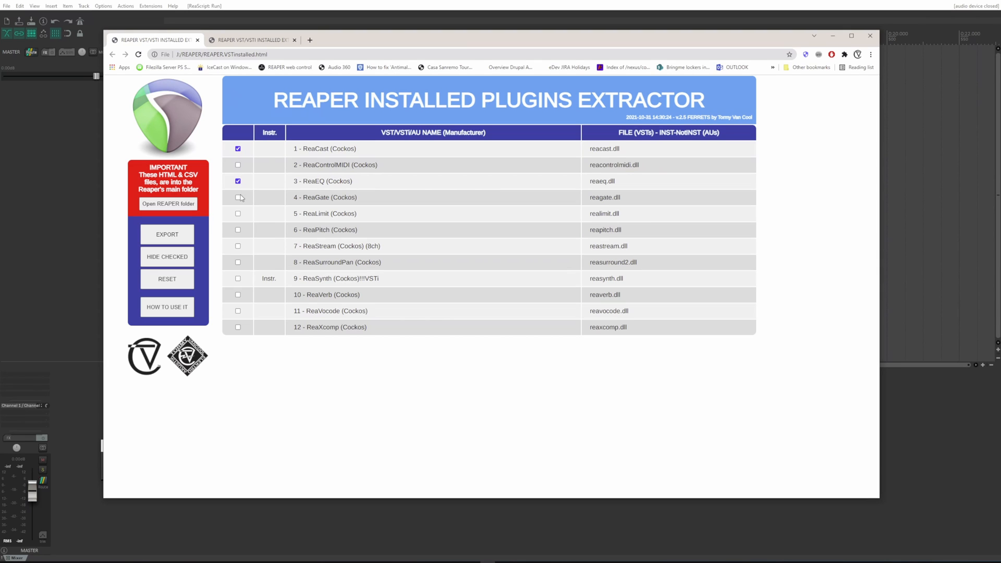
Step: Tick ReaGate and save the export as REAPER.VSTinstalled.json on drive J
click(238, 197)
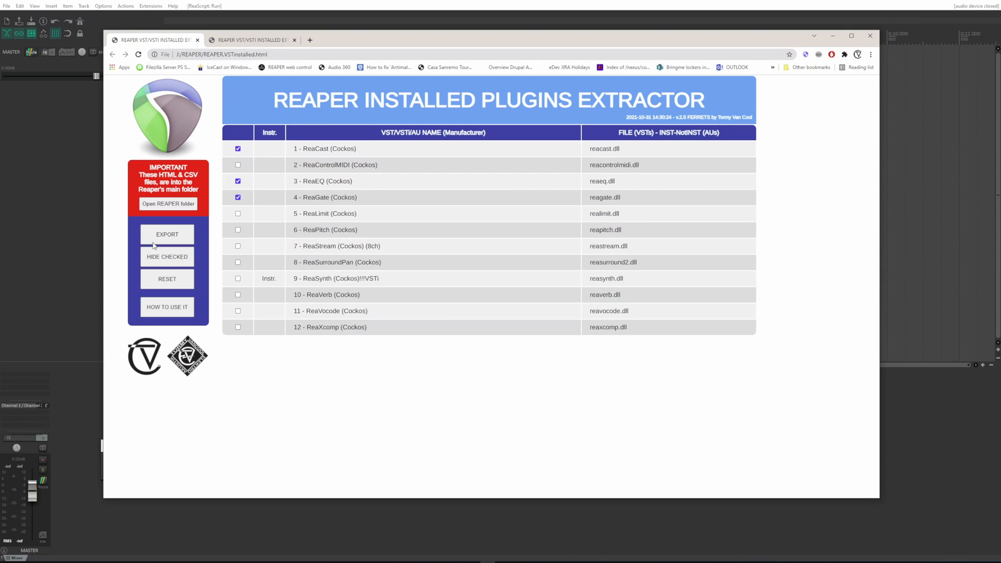
click(167, 235)
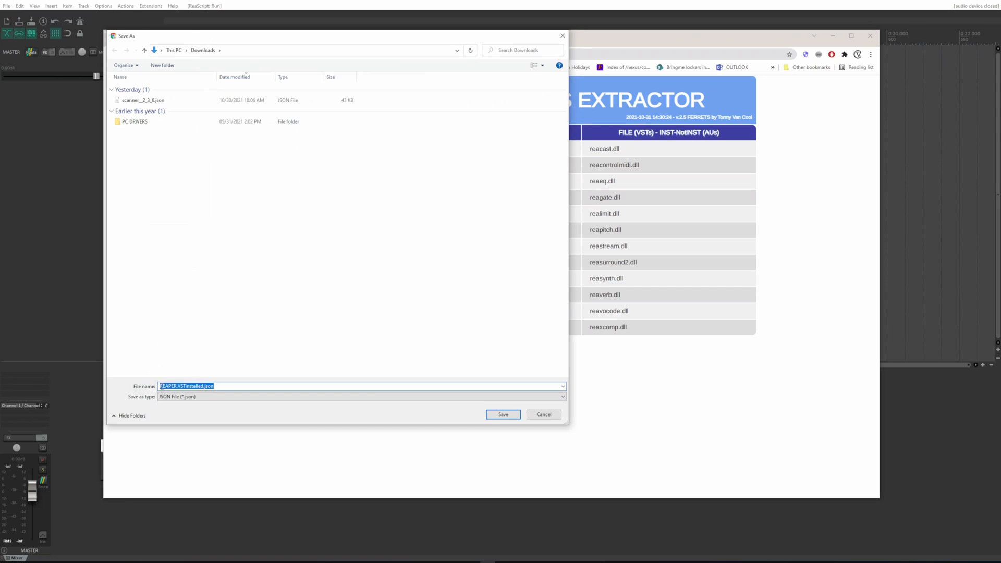
text(j)
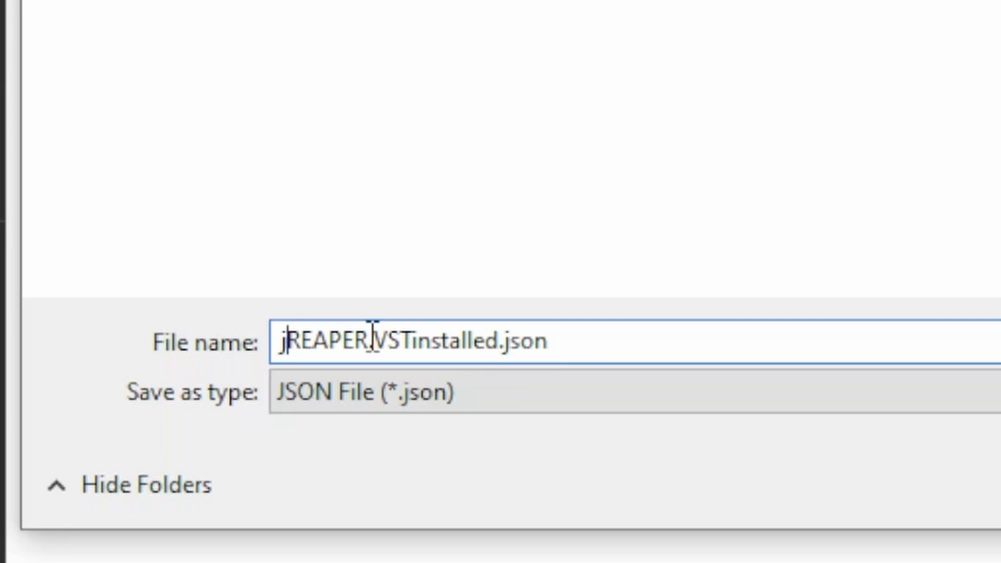
text(:\r)
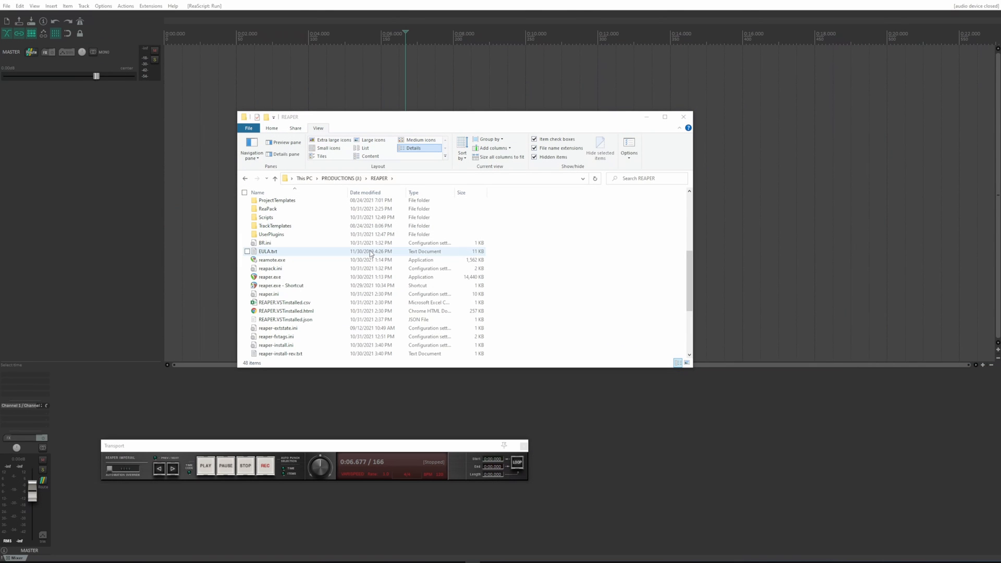
Step: Reopen REAPER.VSTinstalled.html from the REAPER folder in Chrome
click(286, 311)
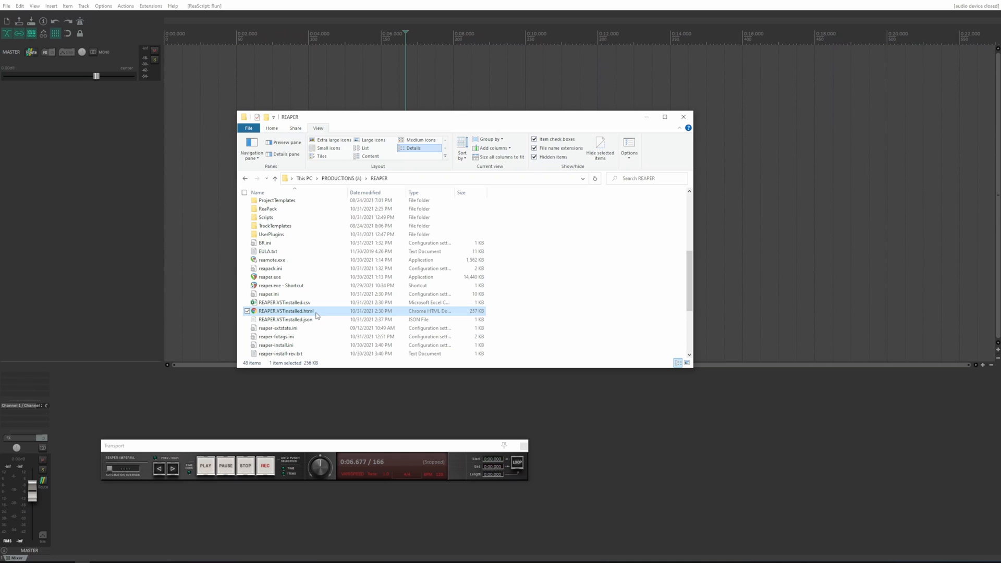
double_click(287, 311)
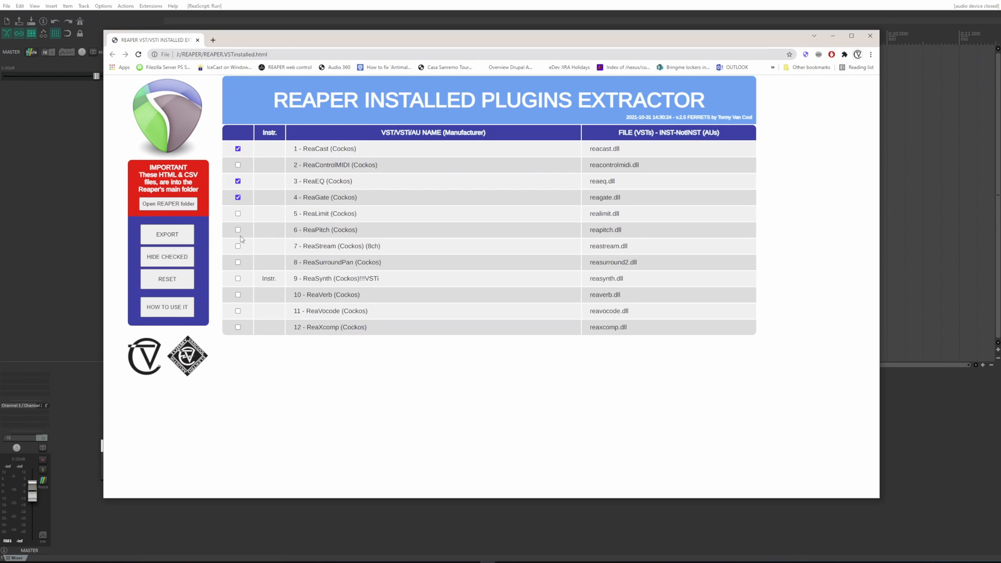
mouse_move(241, 228)
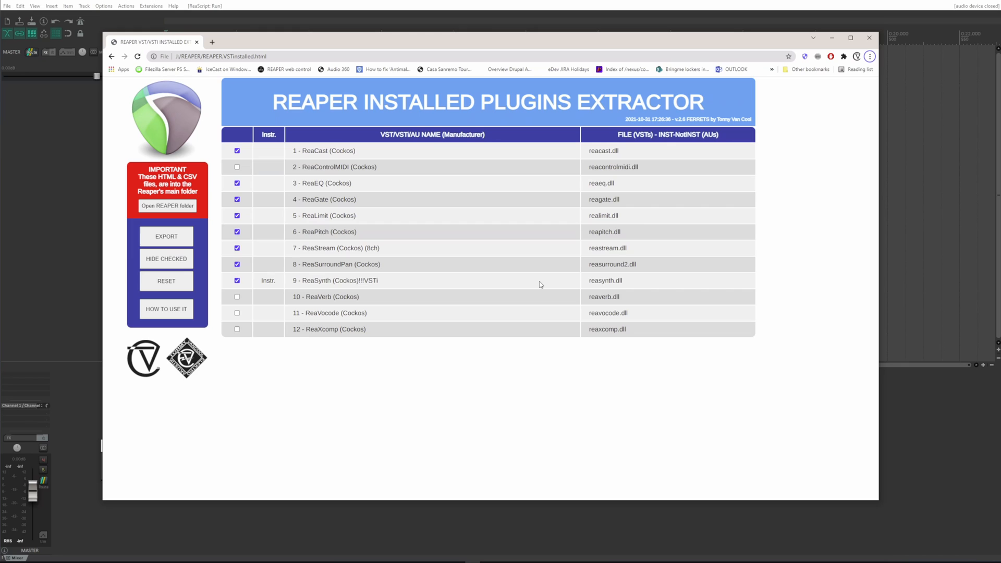
mouse_move(365, 256)
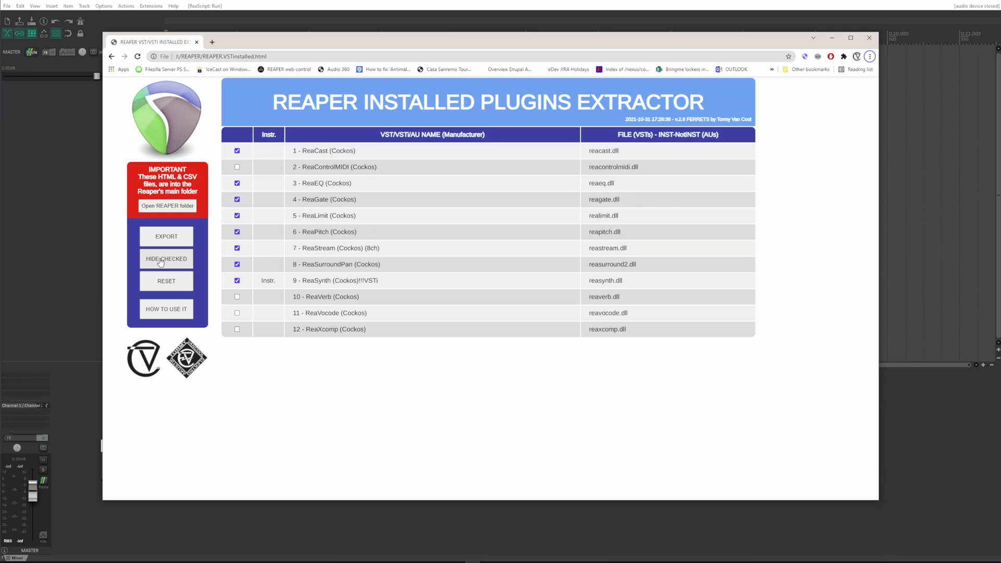
Step: Hide the ticked plugin rows with HIDE CHECKED, then show them again
click(166, 259)
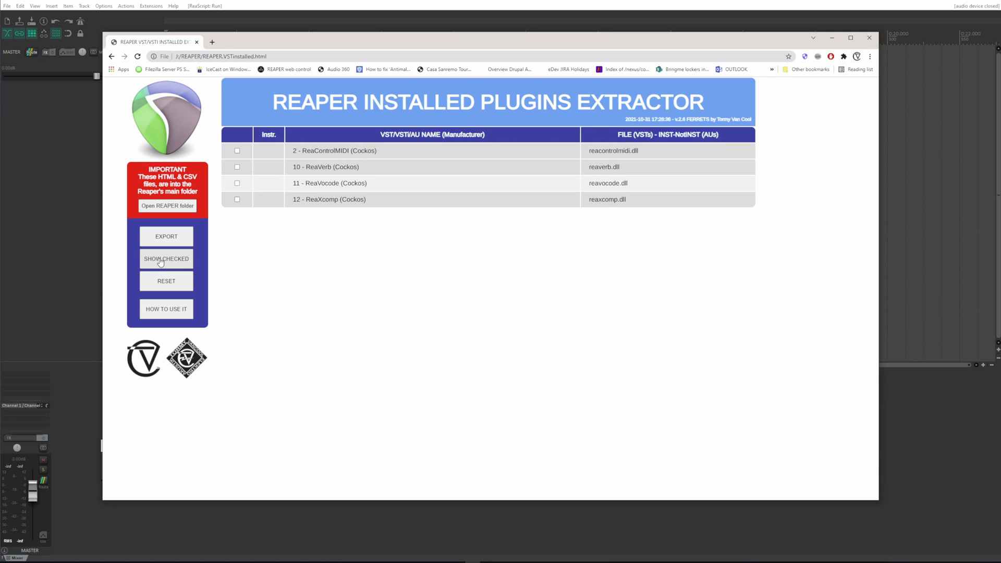
mouse_move(173, 269)
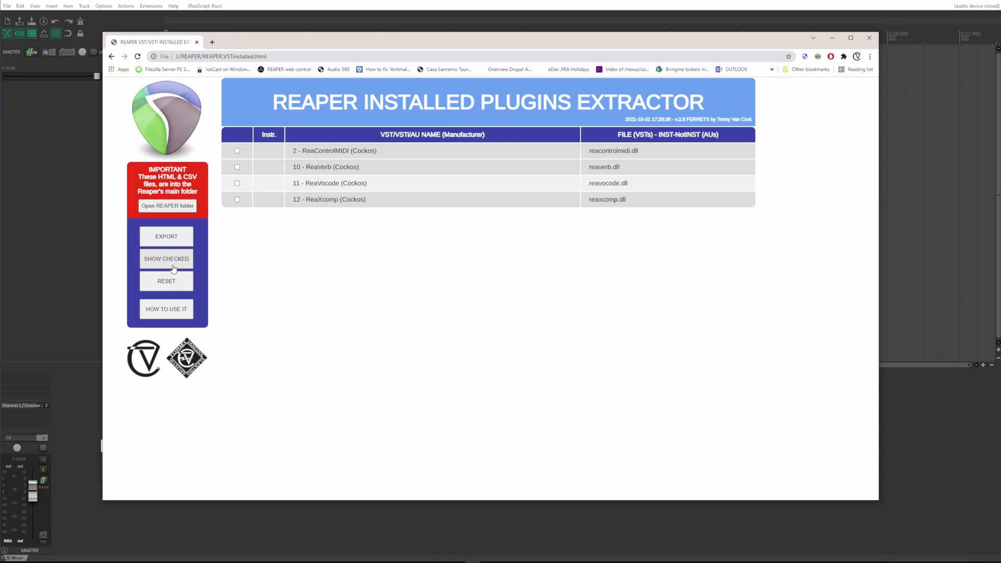
mouse_move(174, 267)
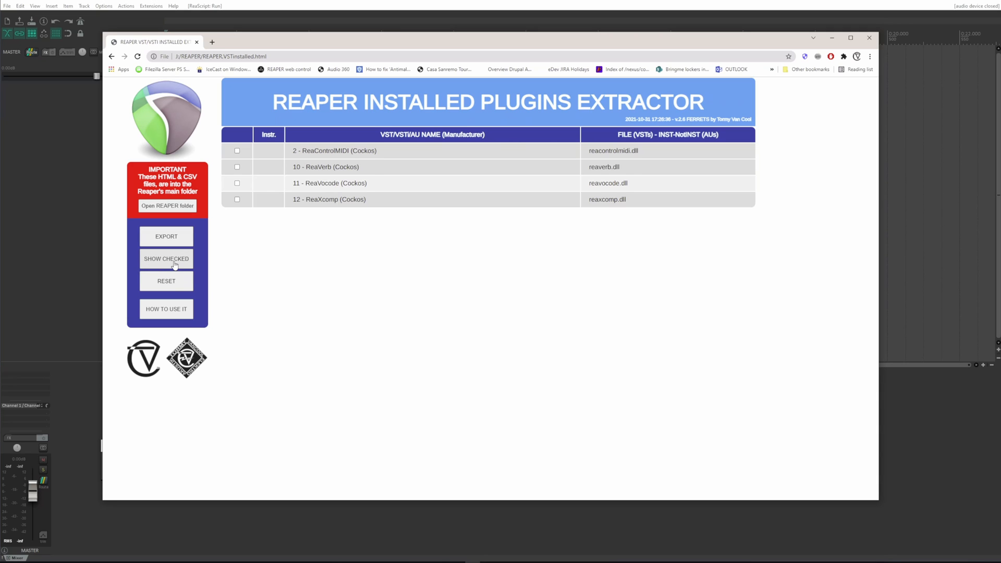
click(166, 259)
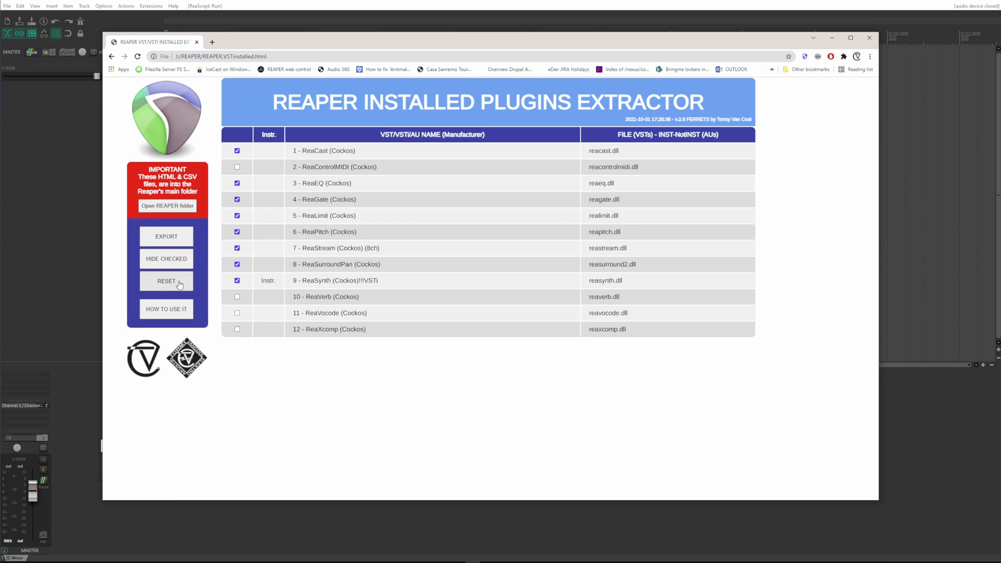
Step: Reset all 12 ReaPlugs ticks, then view and dismiss the HOW TO USE IT help popup
click(166, 280)
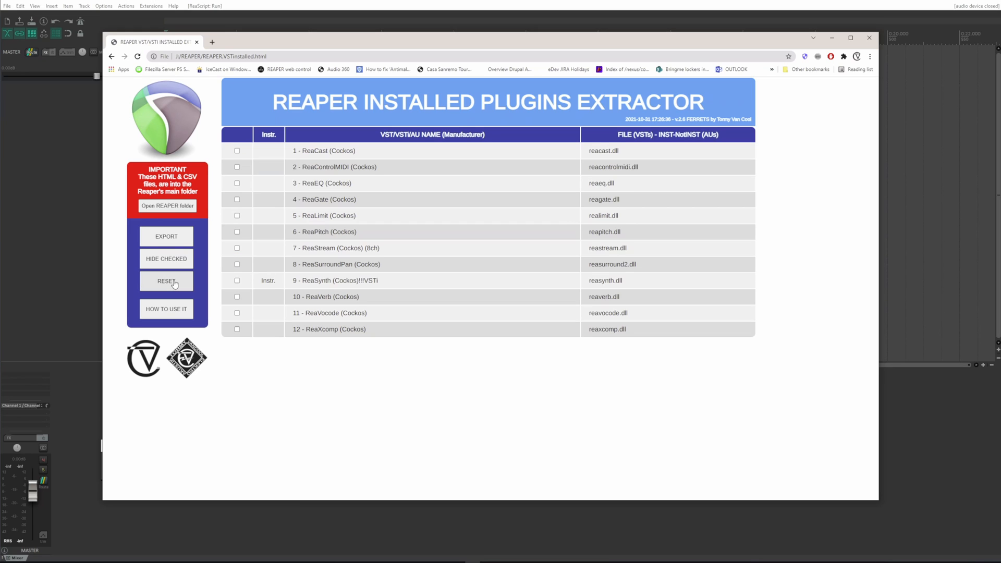
mouse_move(271, 280)
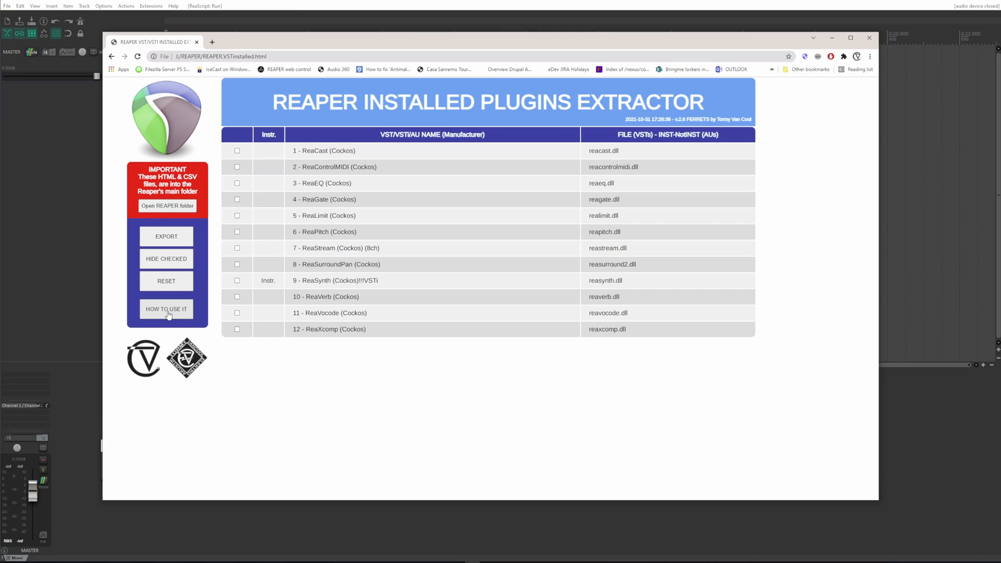
click(166, 308)
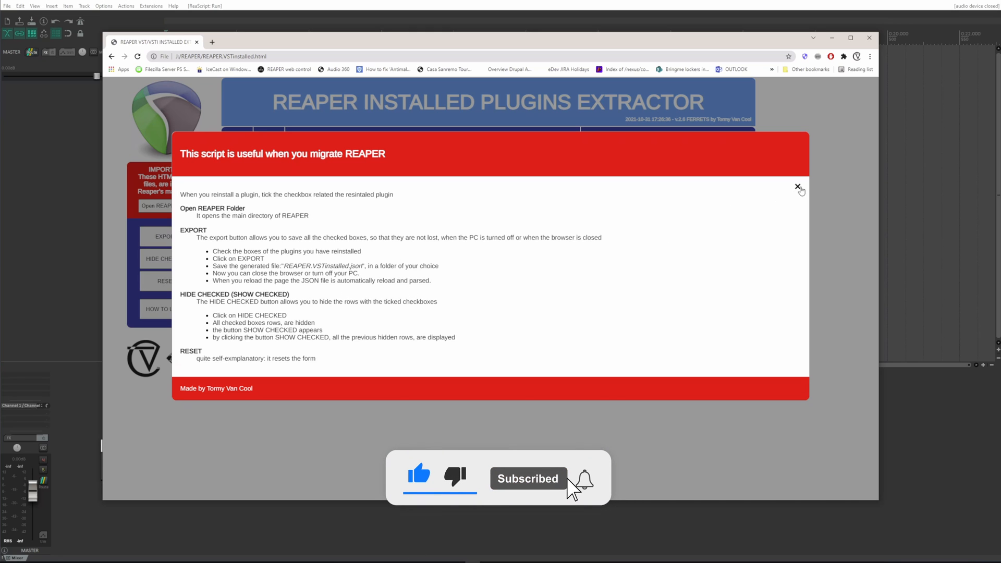
click(799, 186)
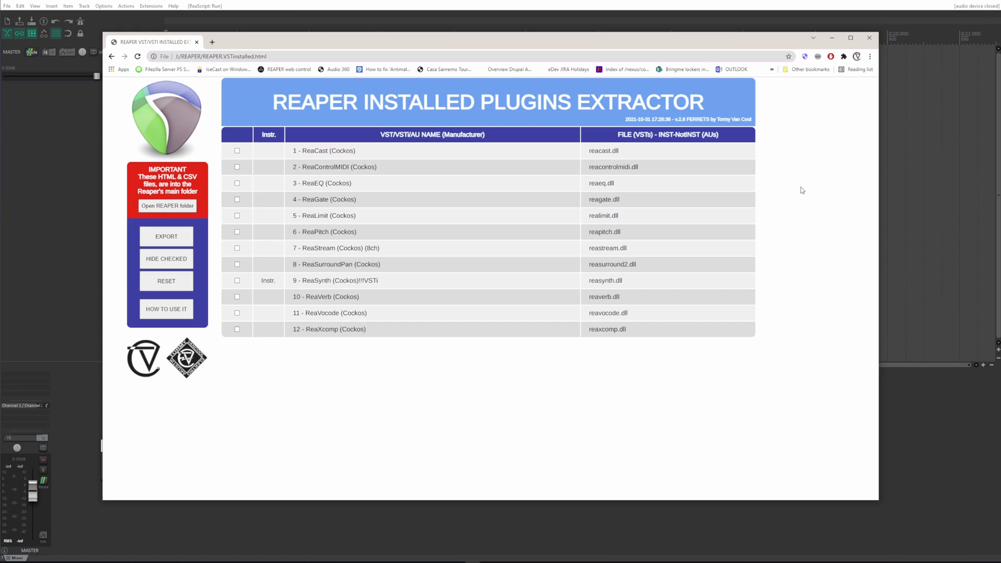
mouse_move(322, 179)
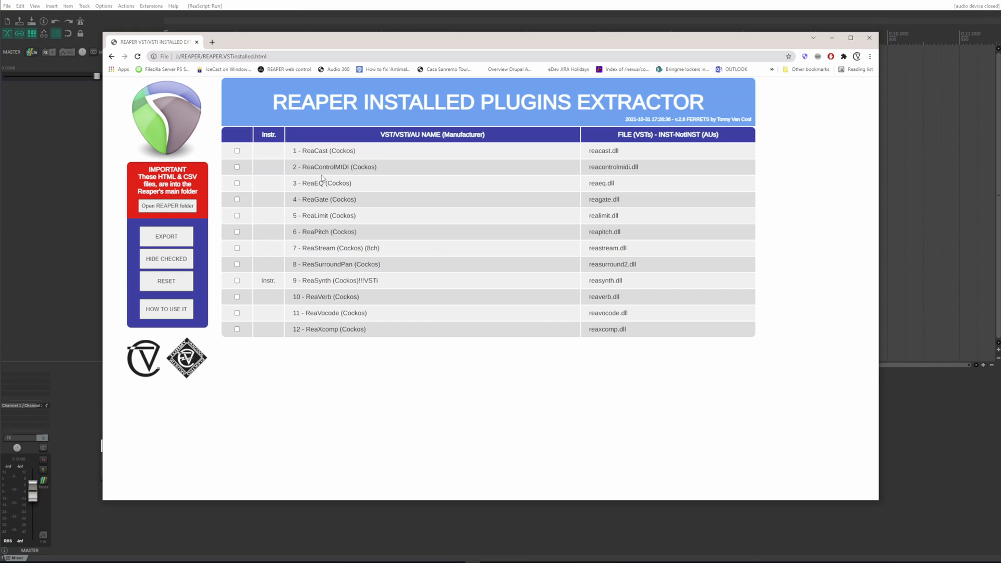
mouse_move(167, 205)
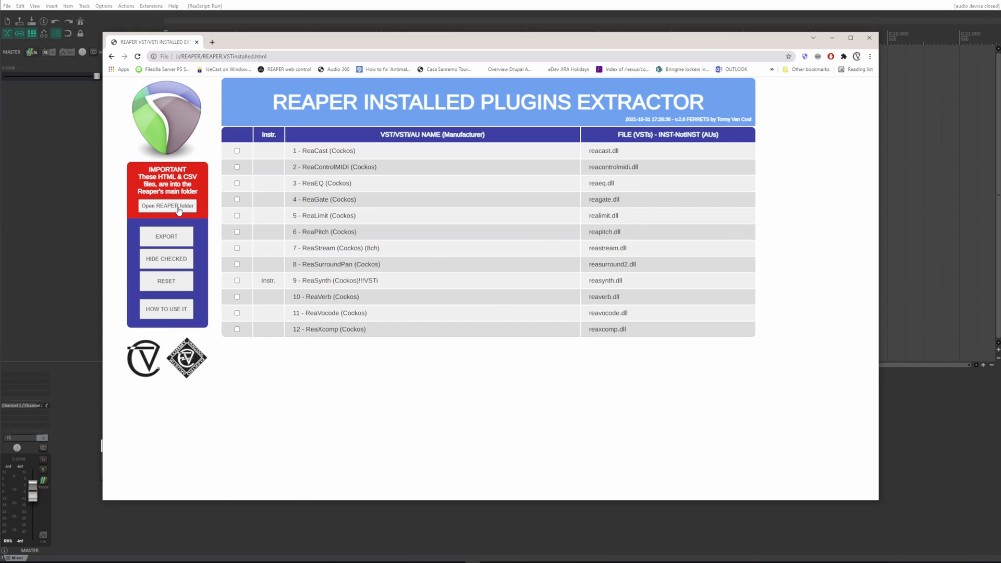
Step: Use the Open REAPER folder button and review the table with ReaCast, ReaEQ and ReaGate ticked
click(167, 205)
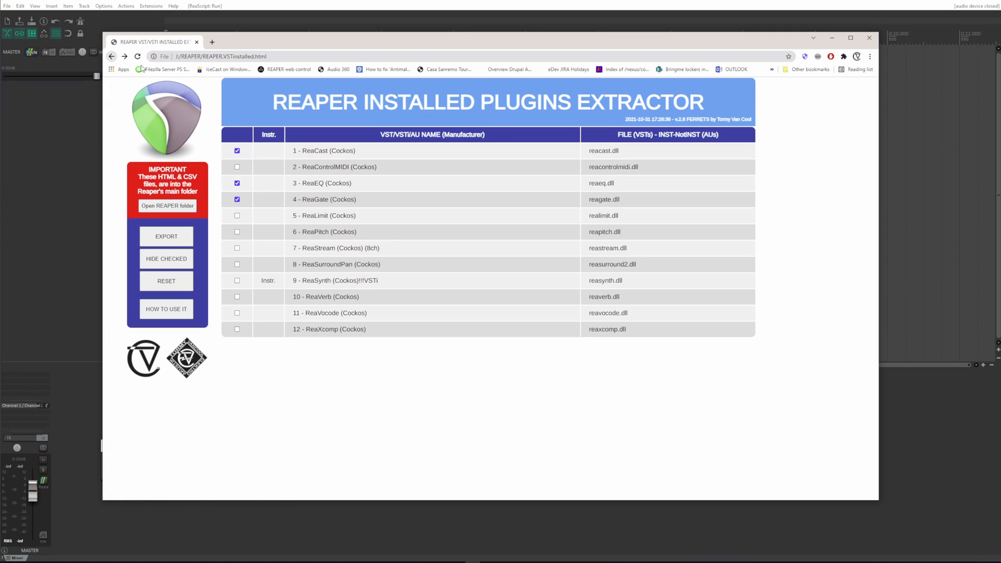
mouse_move(334, 326)
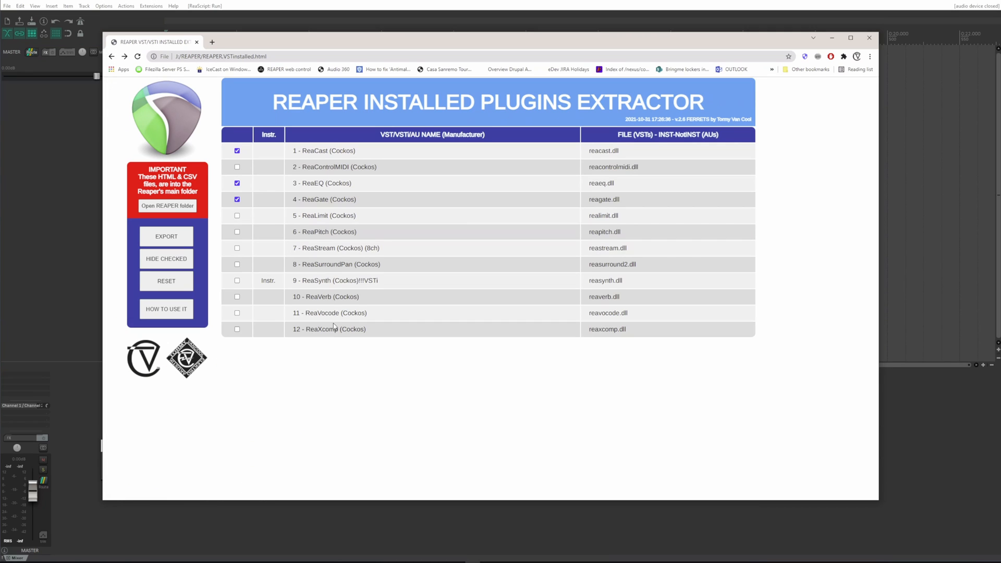
mouse_move(279, 288)
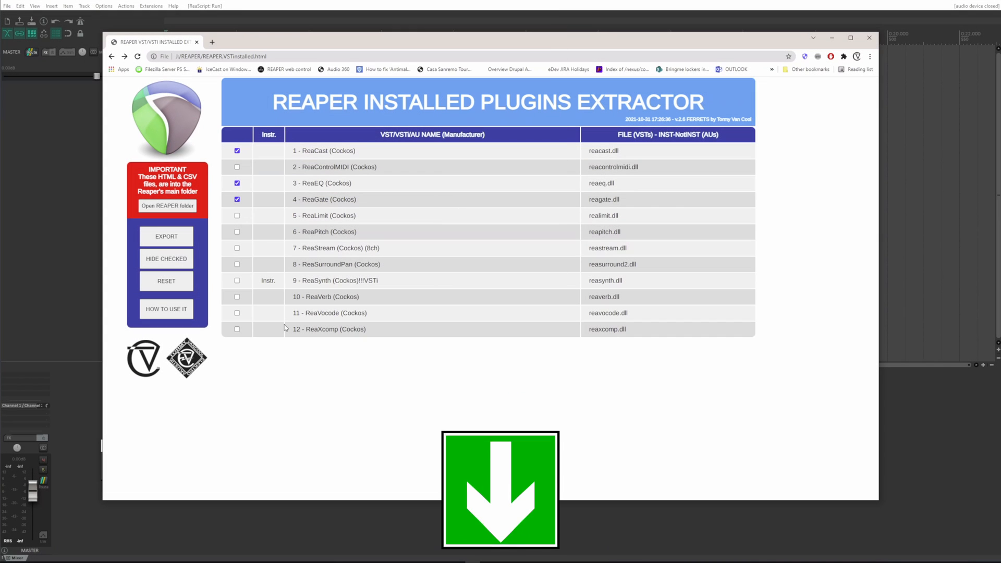
click(500, 489)
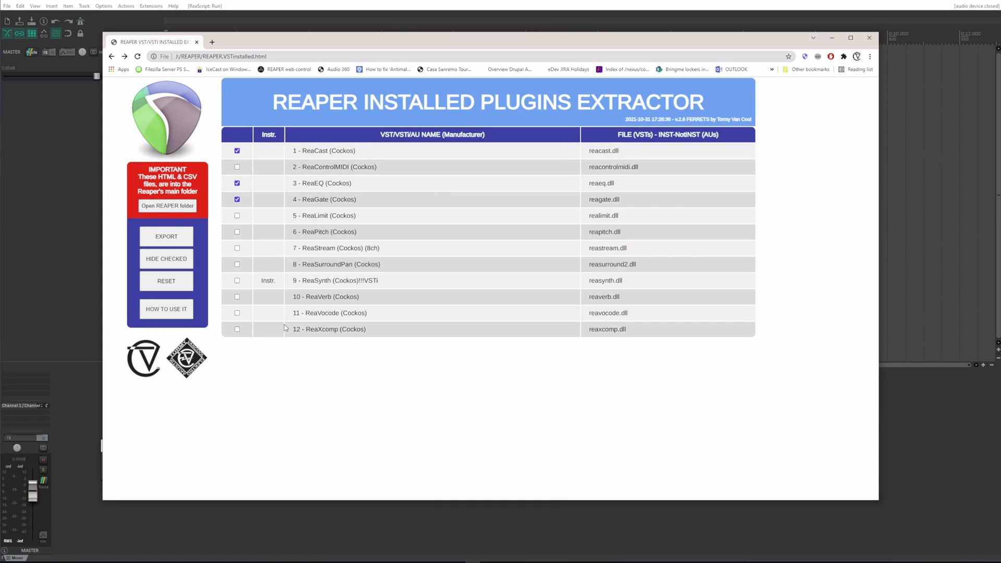